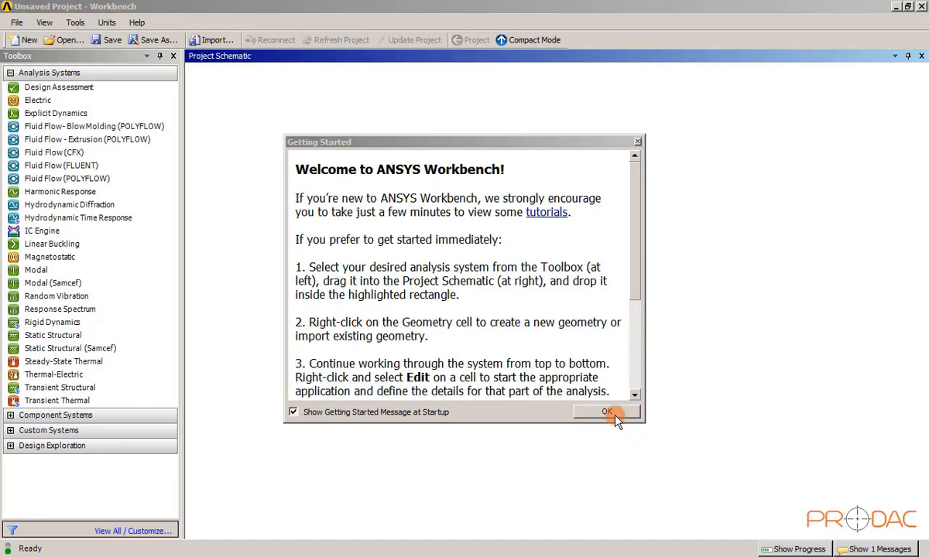
Step: Drag a Modal system onto the Project Schematic and name it MA001
click(607, 410)
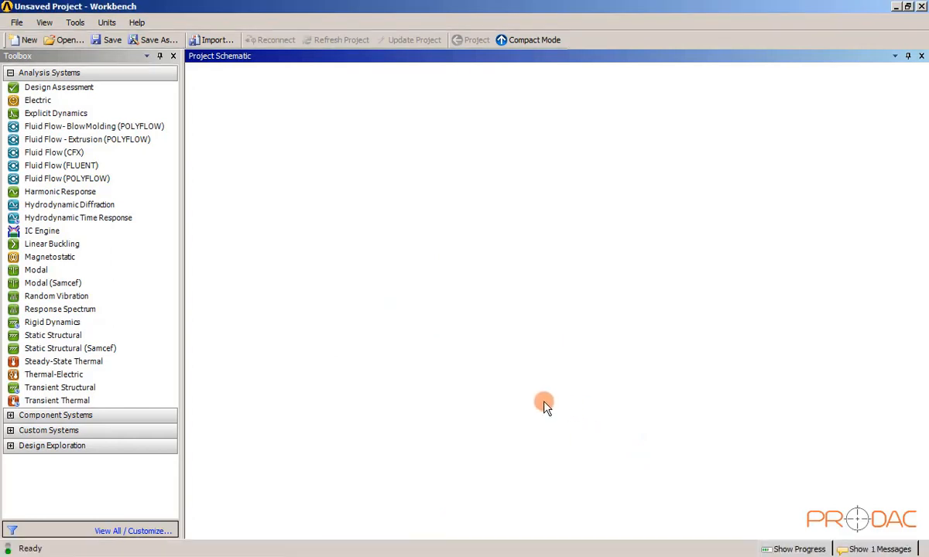
mouse_move(189, 296)
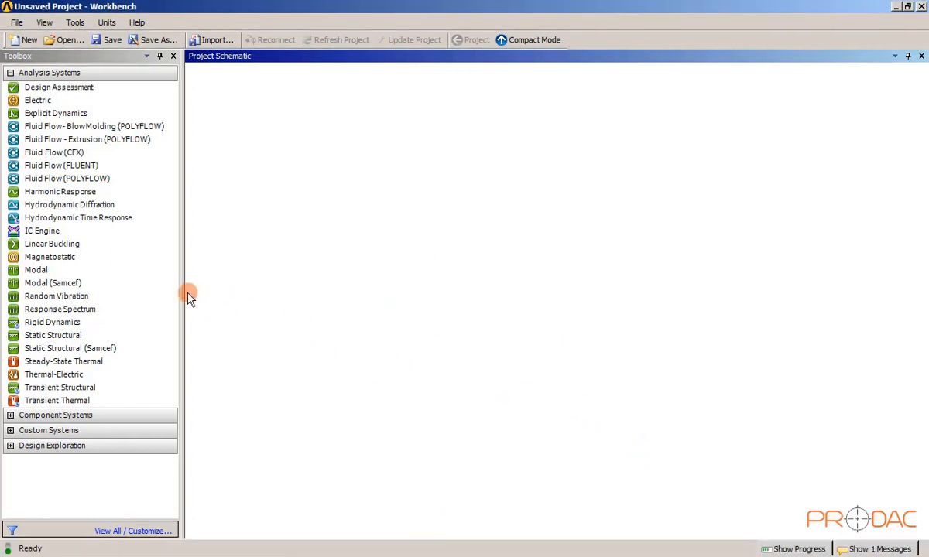
mouse_move(74, 270)
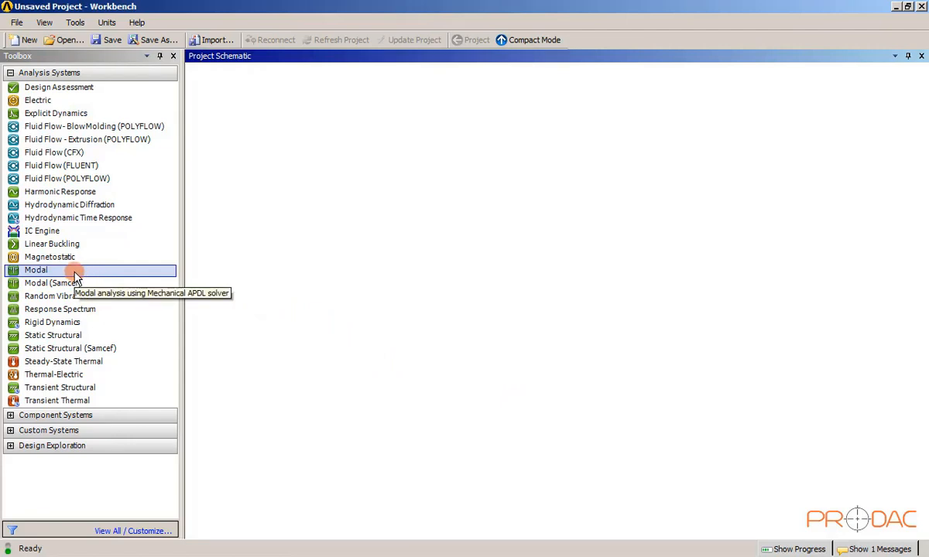
drag(73, 269, 280, 151)
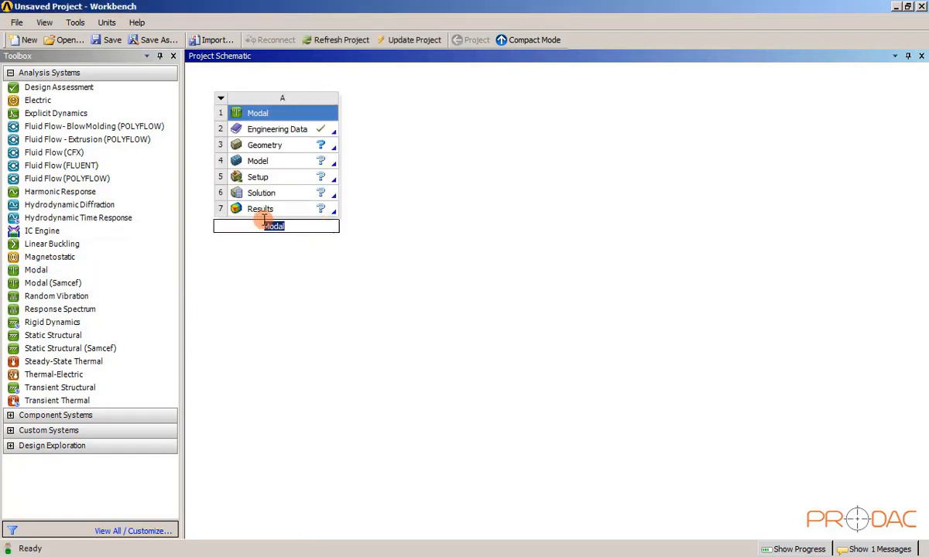
text(MA)
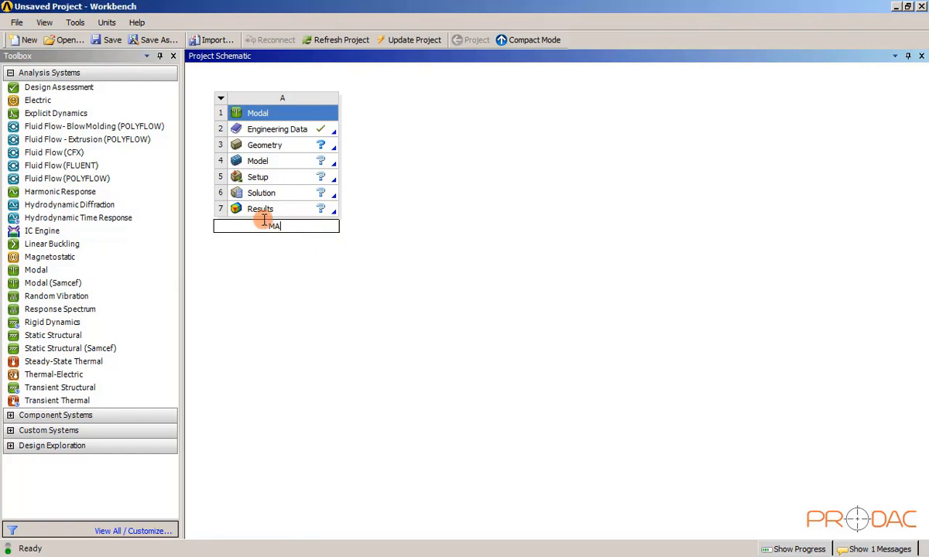
text(001)
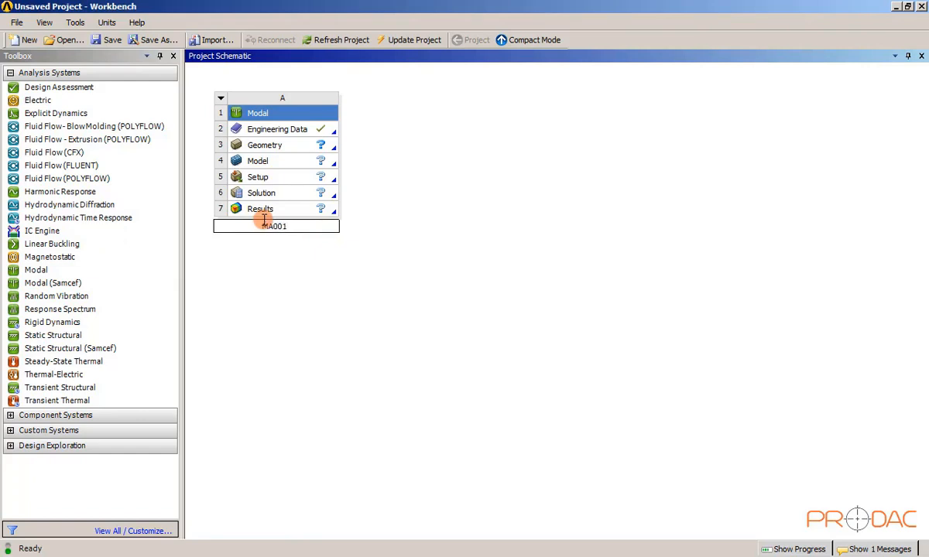
click(265, 145)
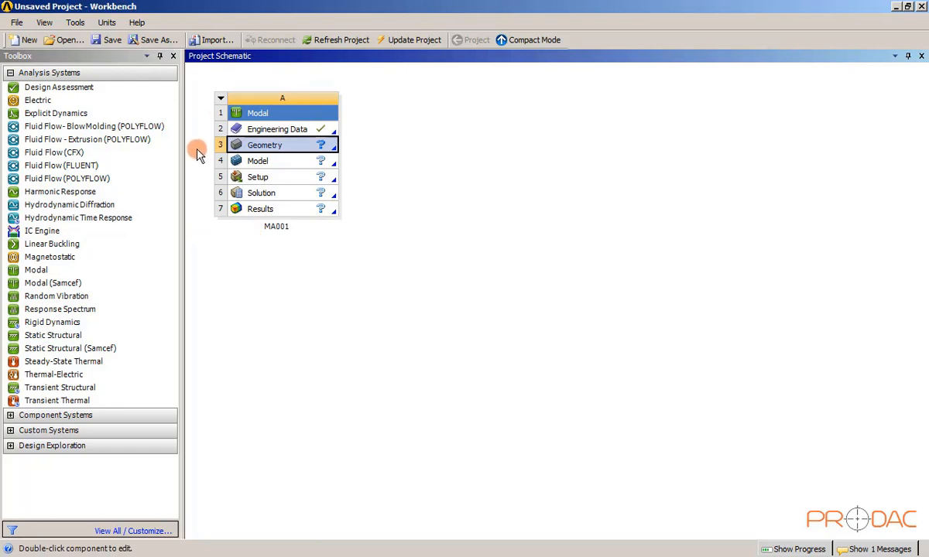
Step: Save the project as MA001 in the Prodac Labs > SESSION 08 > MA001 folder
click(106, 40)
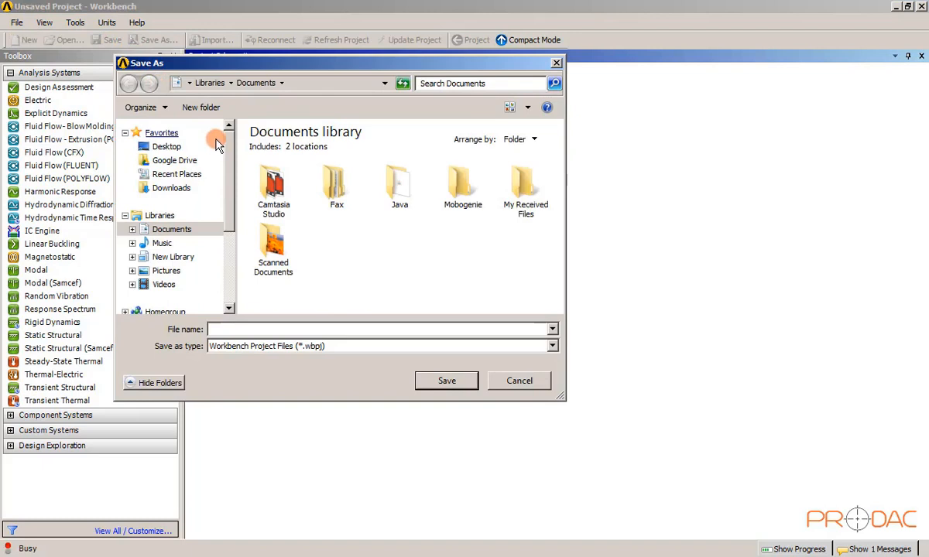
scroll(down, 3)
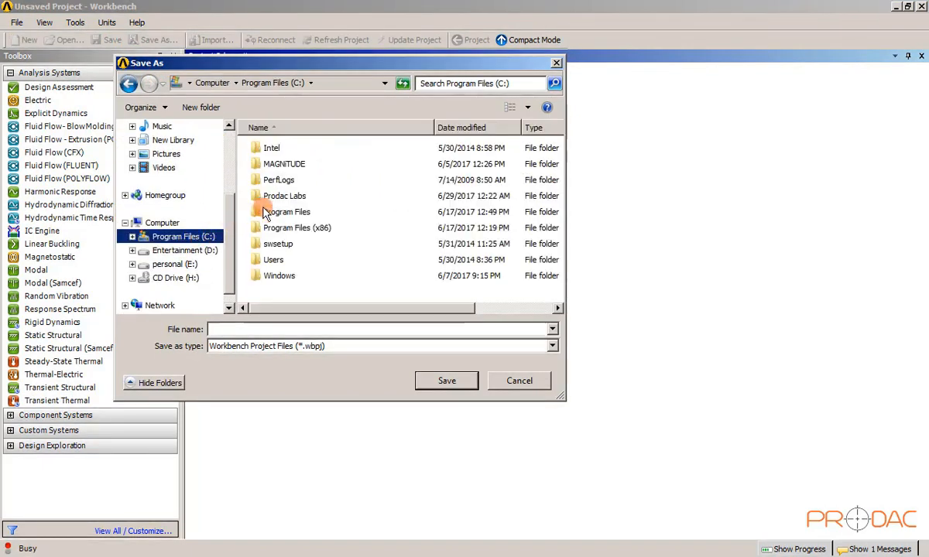
double_click(284, 196)
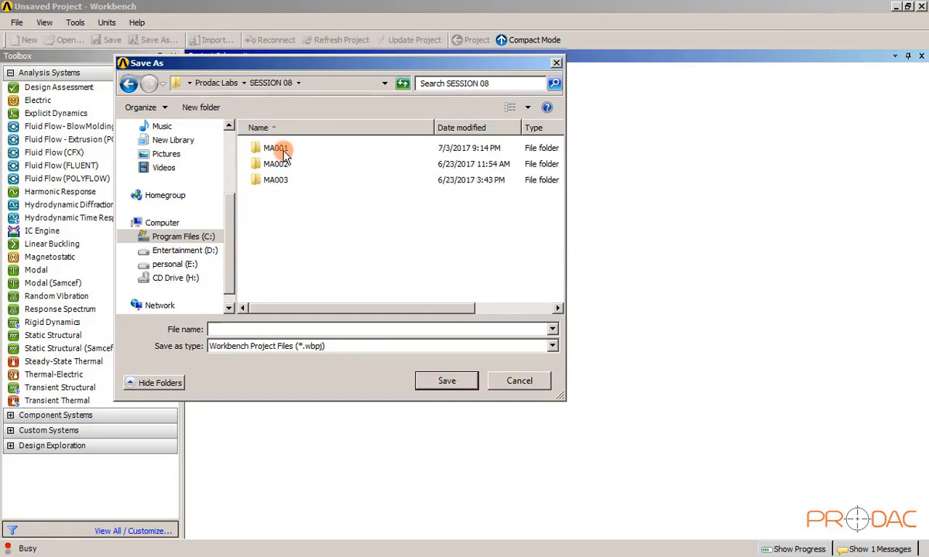
double_click(275, 148)
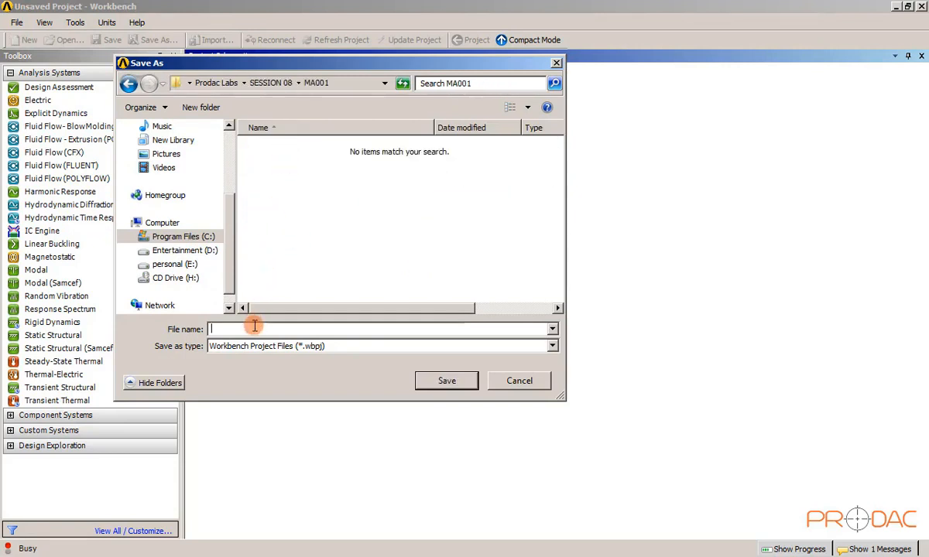
text(MA001)
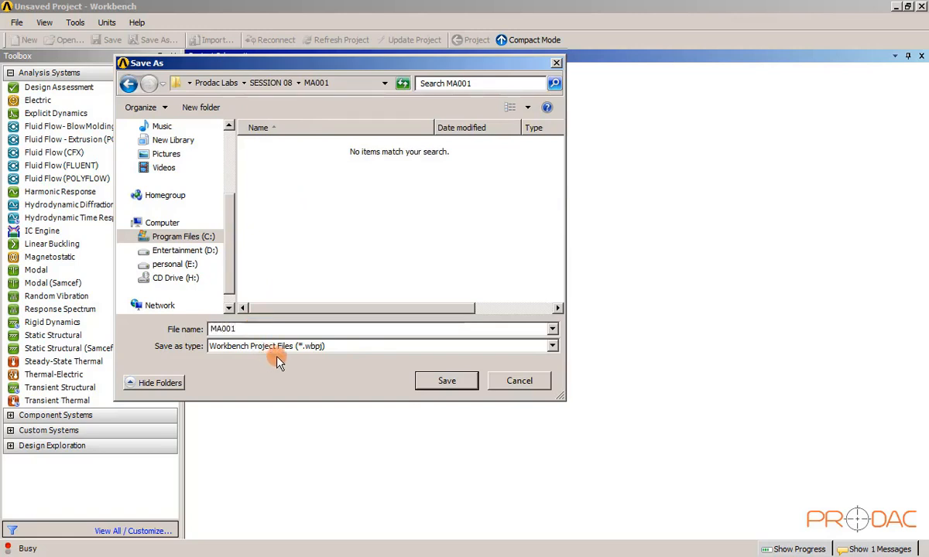
click(445, 380)
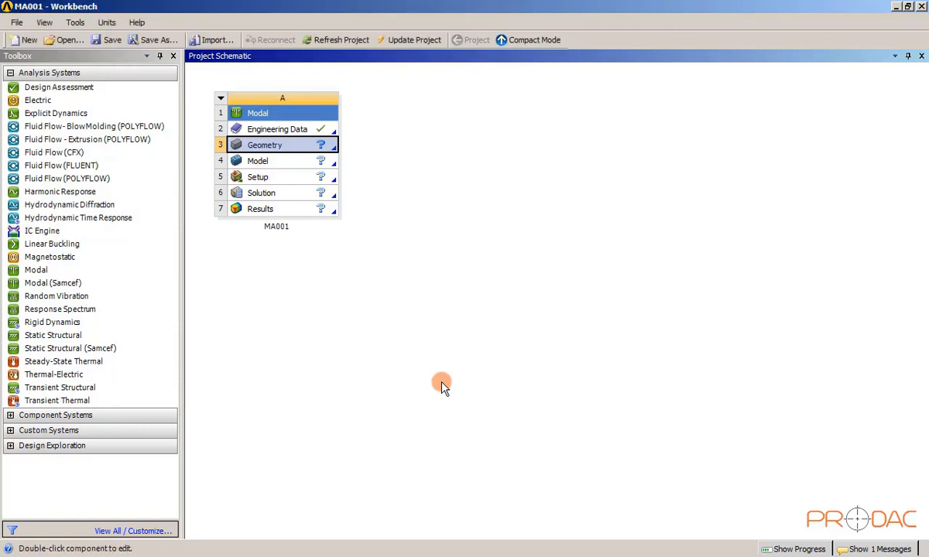
mouse_move(345, 303)
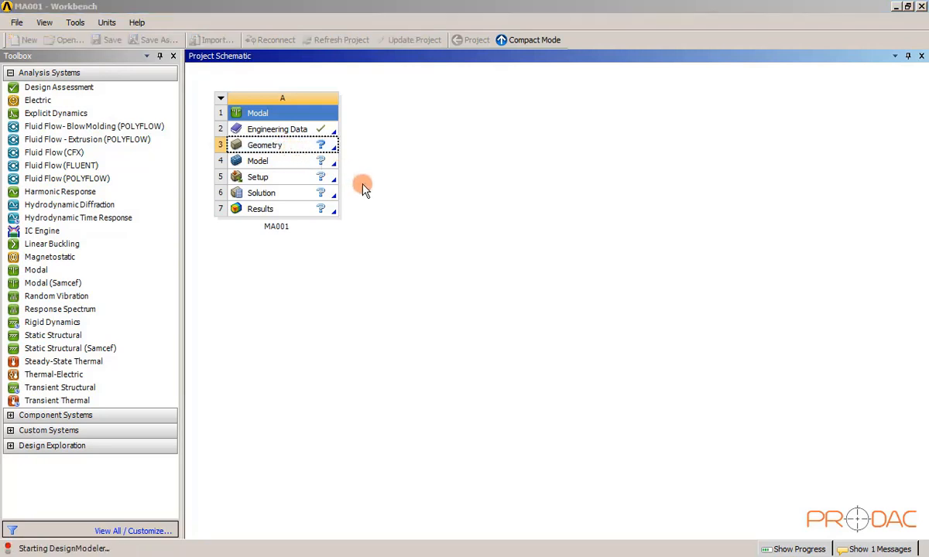
Step: Launch DesignModeler from the Geometry cell with Millimeter as the length unit
double_click(264, 145)
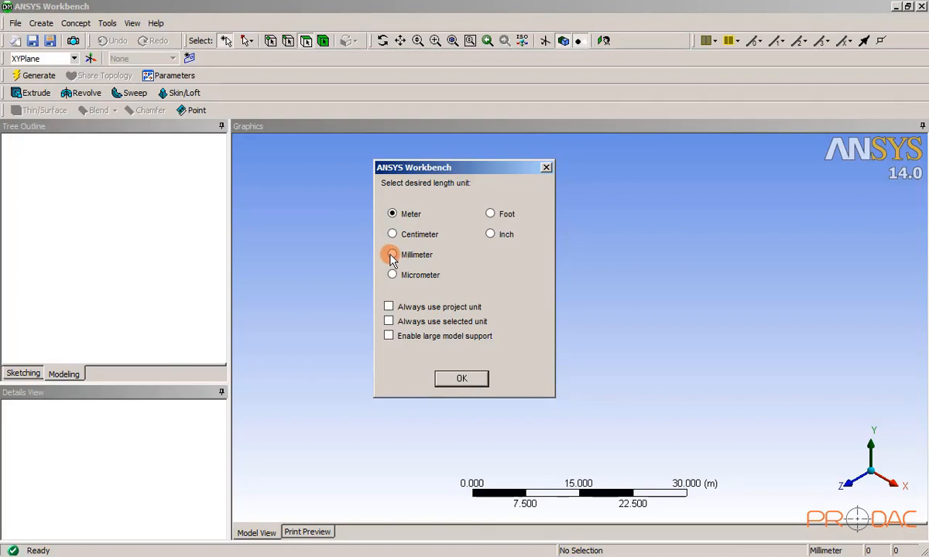
click(392, 255)
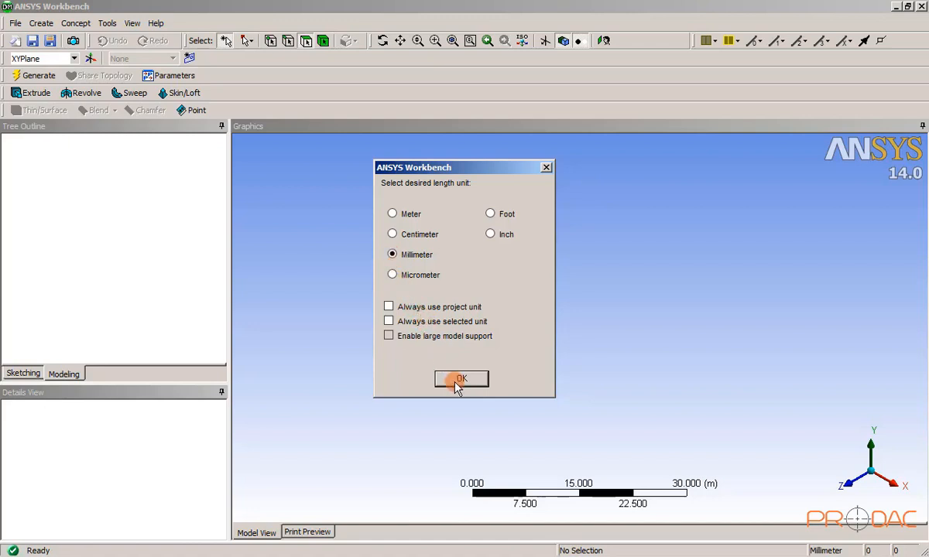
click(461, 379)
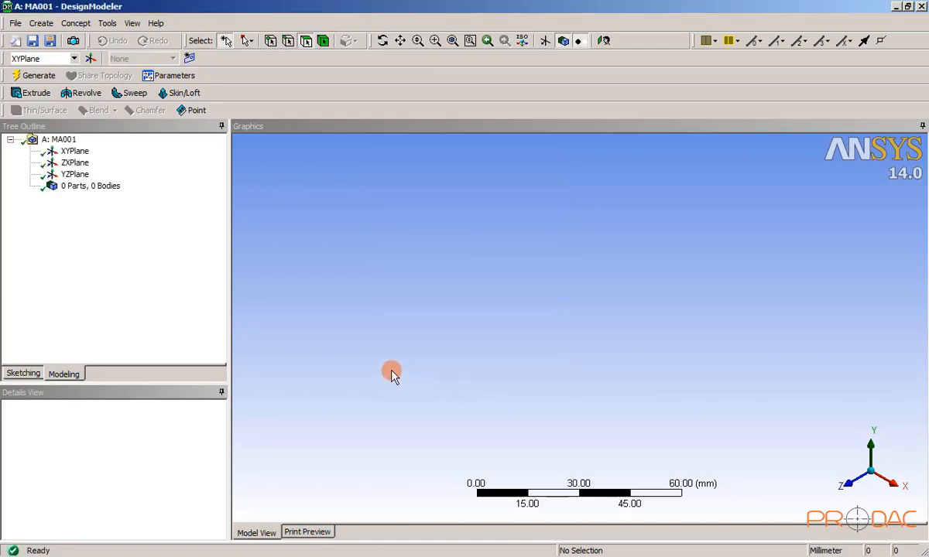
mouse_move(301, 333)
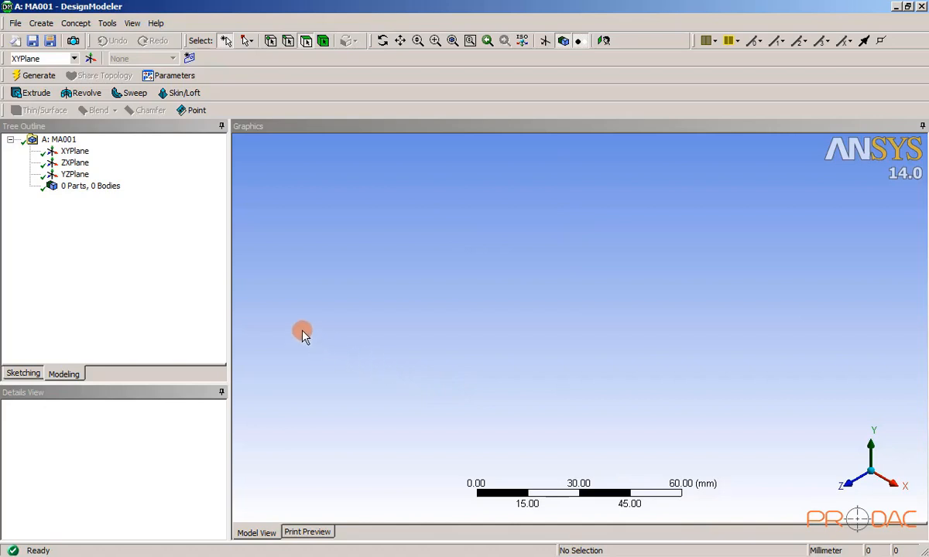
Step: Select XYPlane in the Tree Outline as the active sketch plane
click(74, 150)
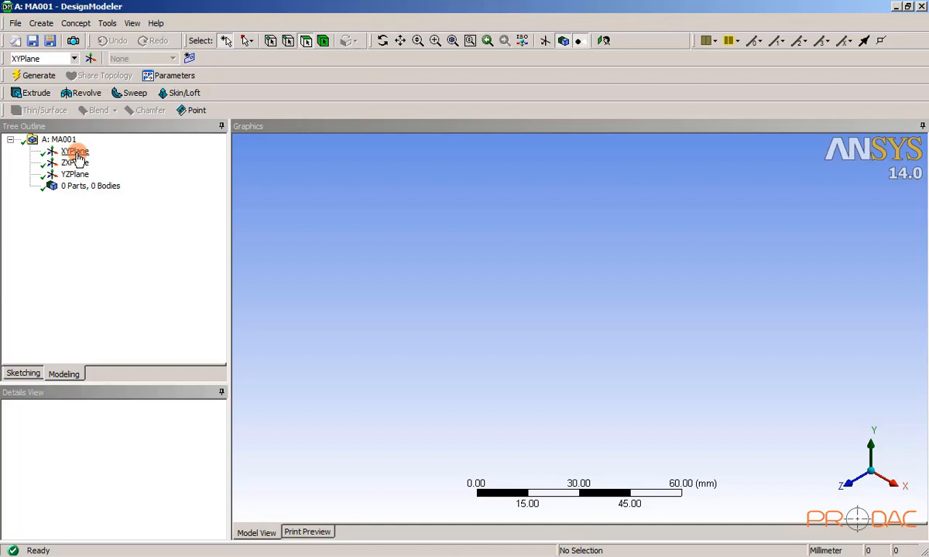
click(72, 151)
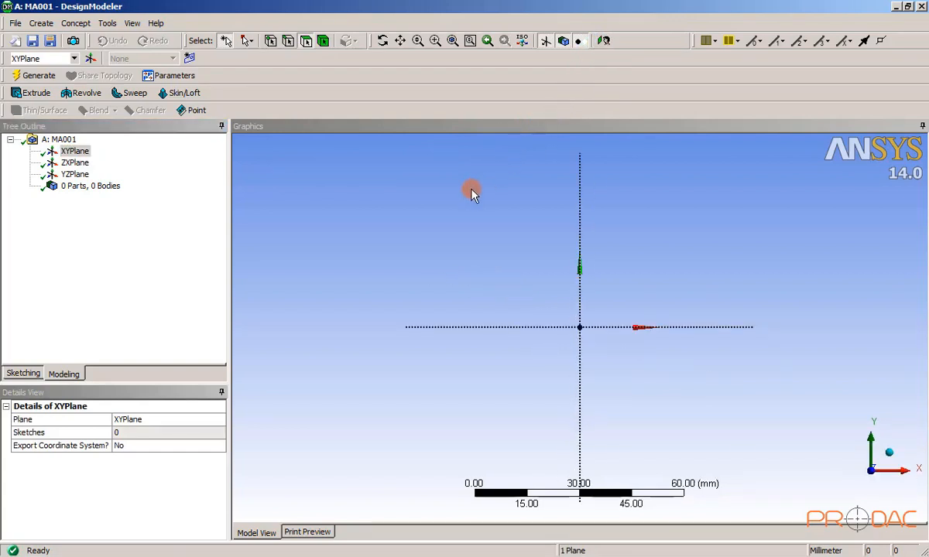
mouse_move(400, 234)
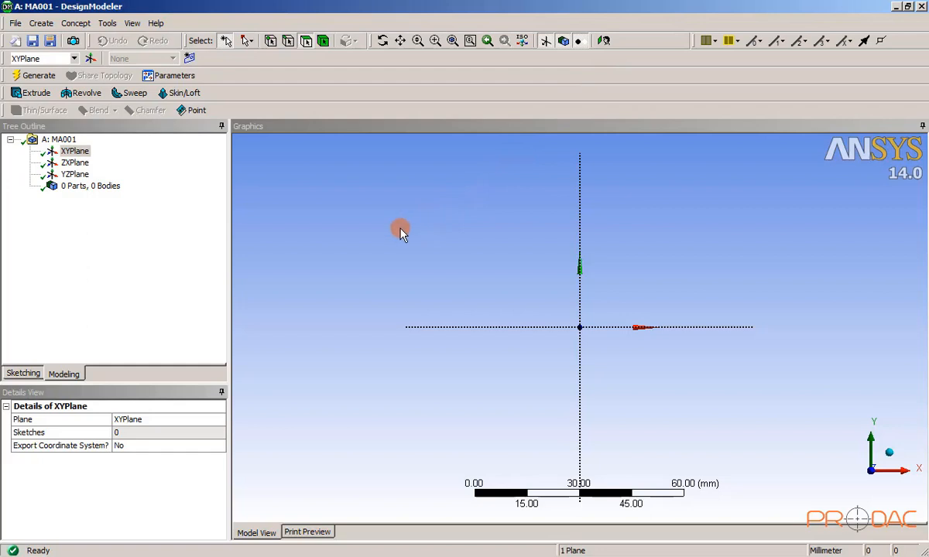
mouse_move(244, 296)
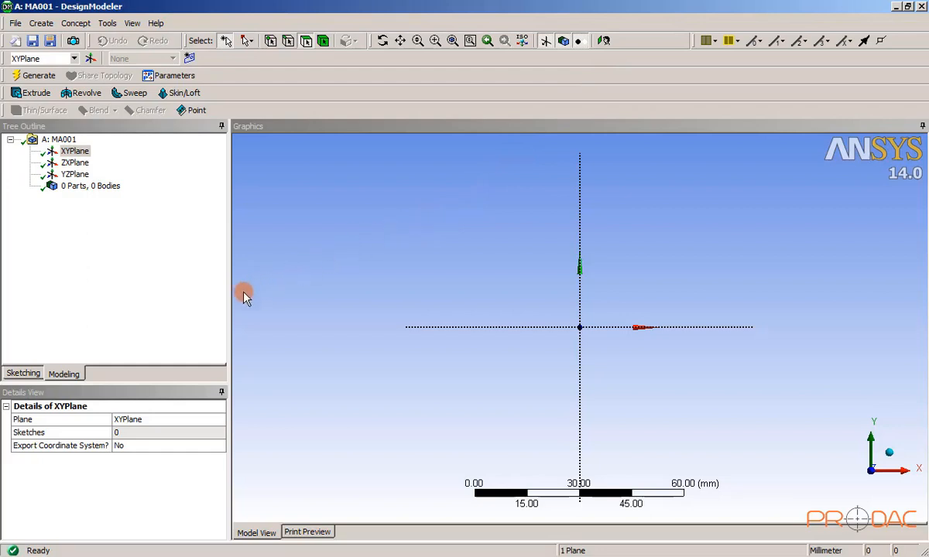
Step: Sketch a rectangle on the XY plane from the origin to an opposite corner
click(23, 373)
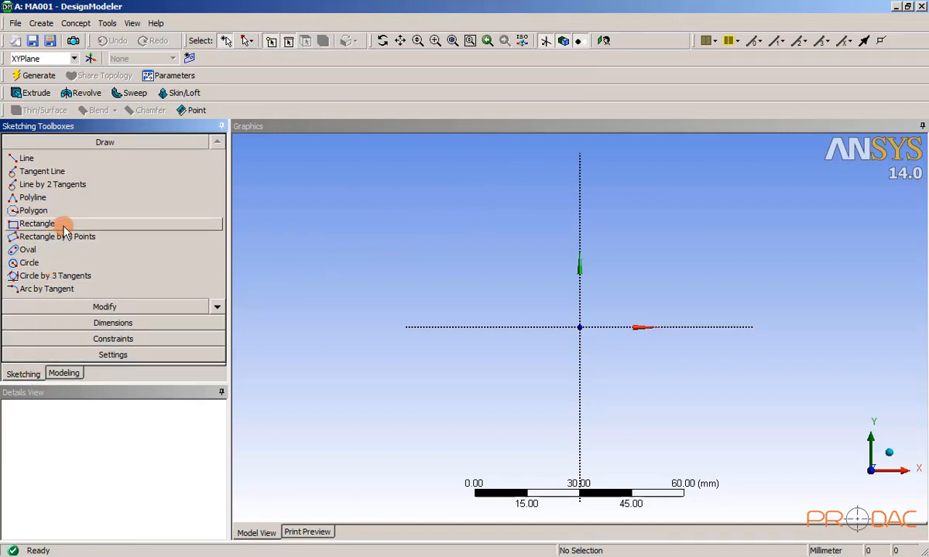
click(36, 223)
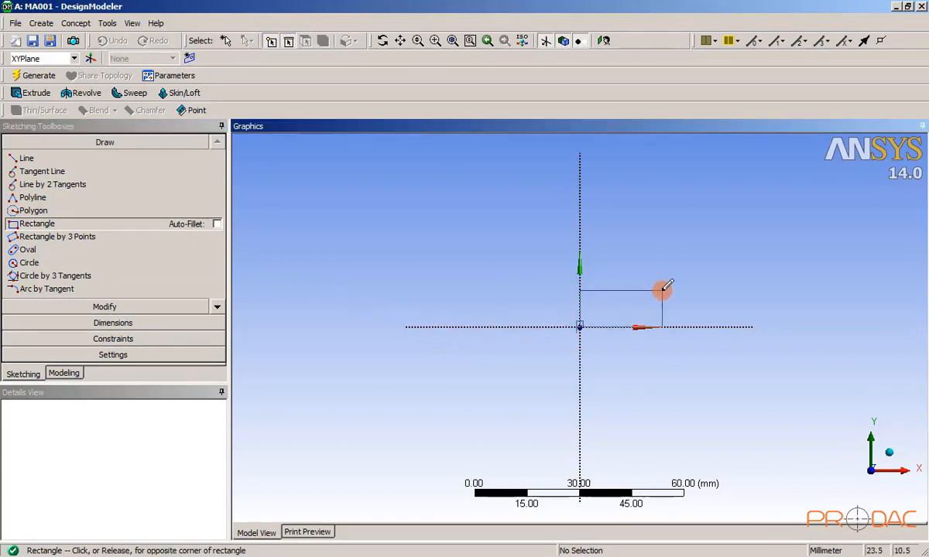
click(660, 289)
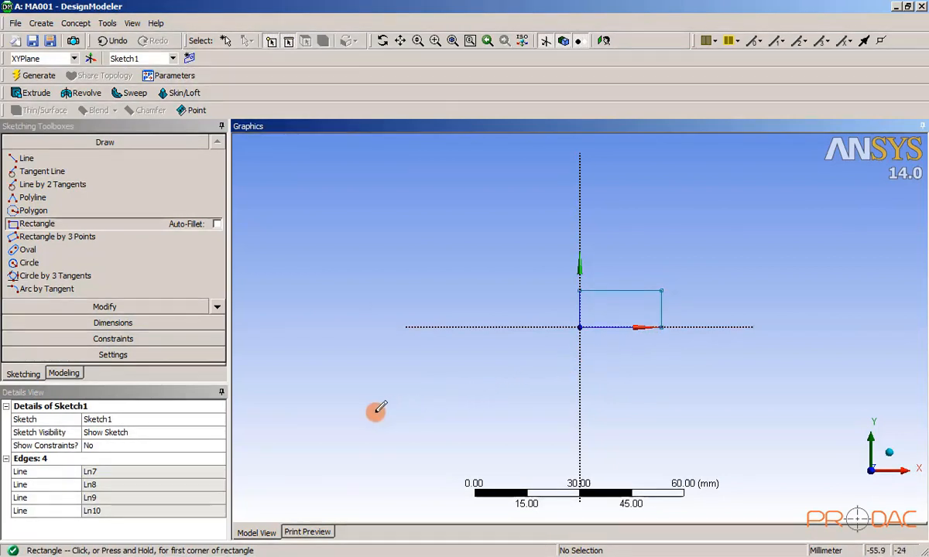
mouse_move(158, 346)
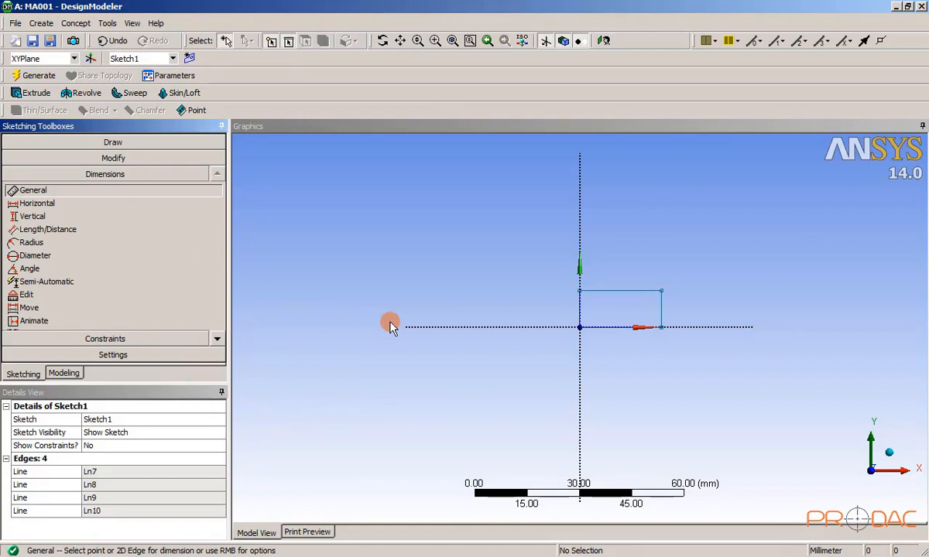
mouse_move(609, 296)
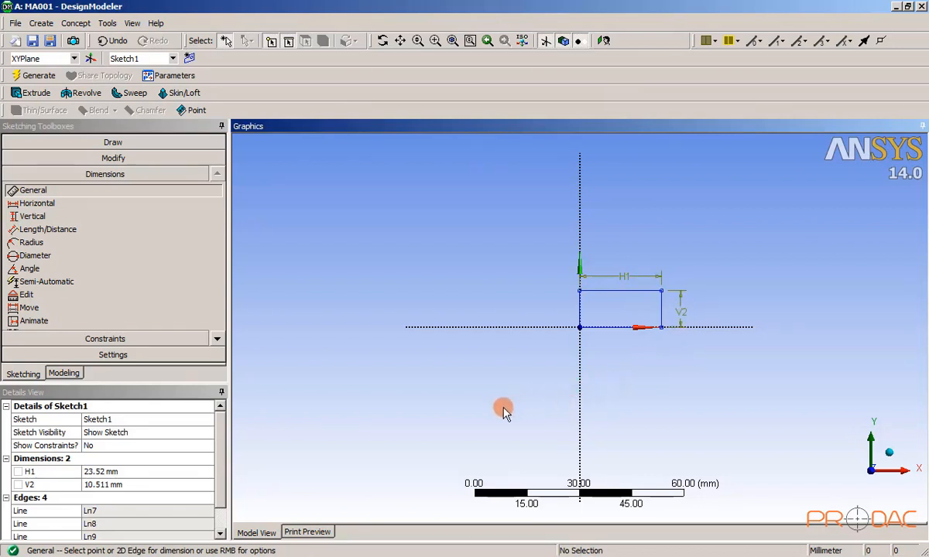
mouse_move(279, 441)
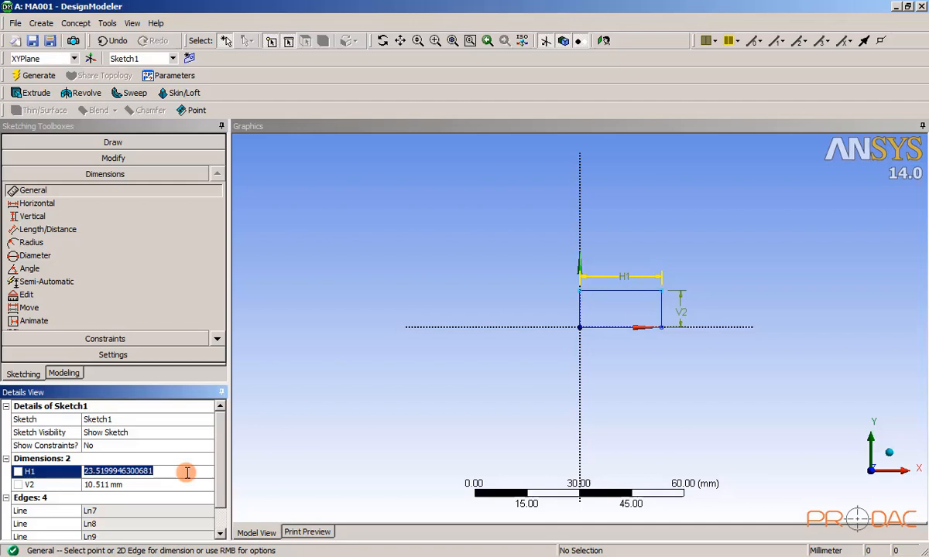
Step: Set the rectangle's dimensions H1 to 20 mm and V2 to 5 mm
text(20 mm)
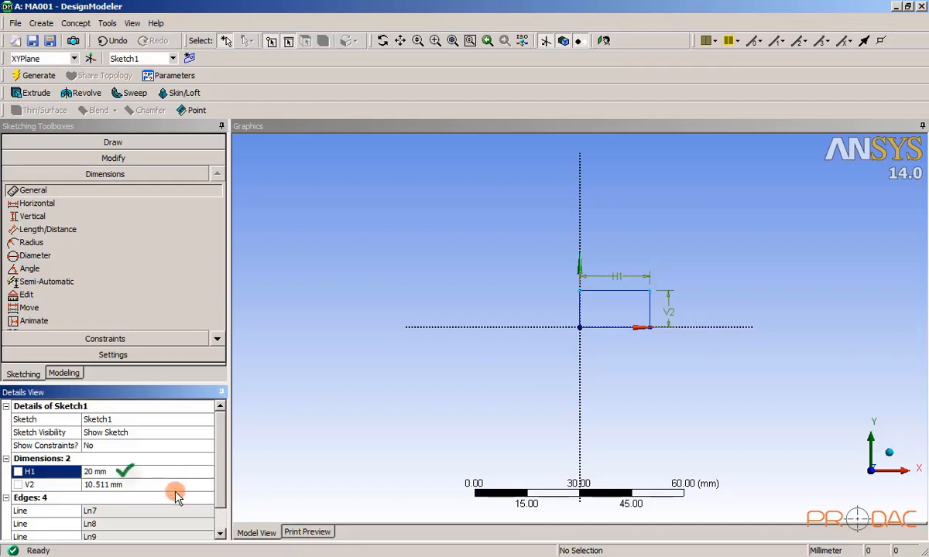
text(5 mm)
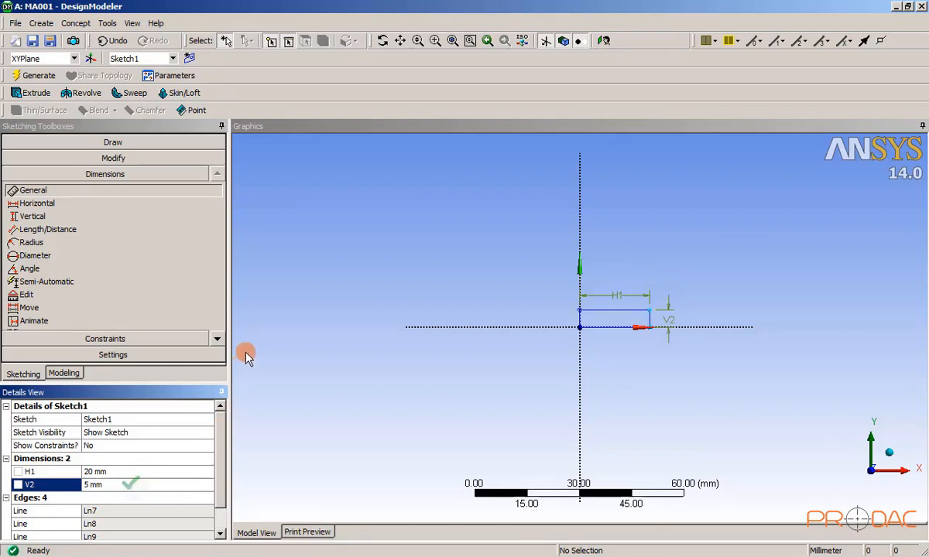
mouse_move(196, 152)
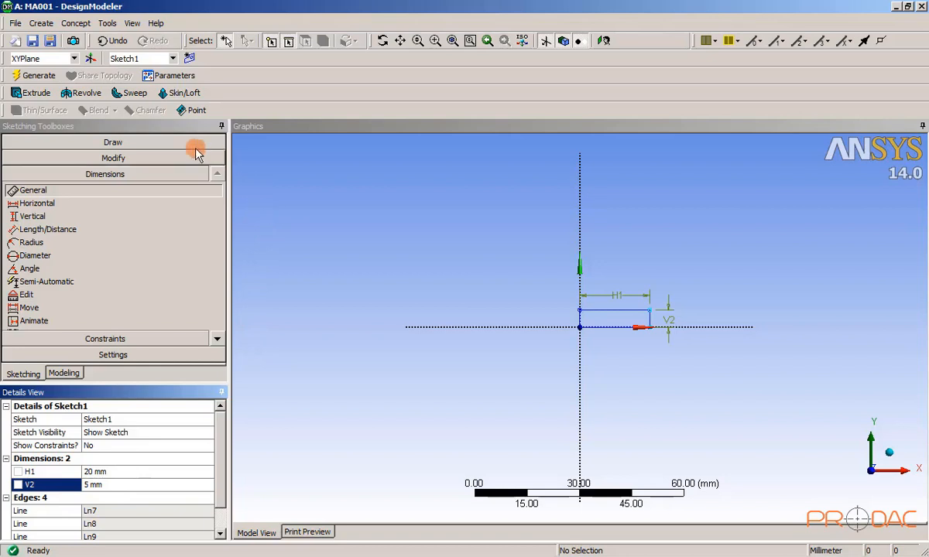
Step: Extrude Sketch1 to a depth of 140 mm and generate the solid beam body
click(37, 92)
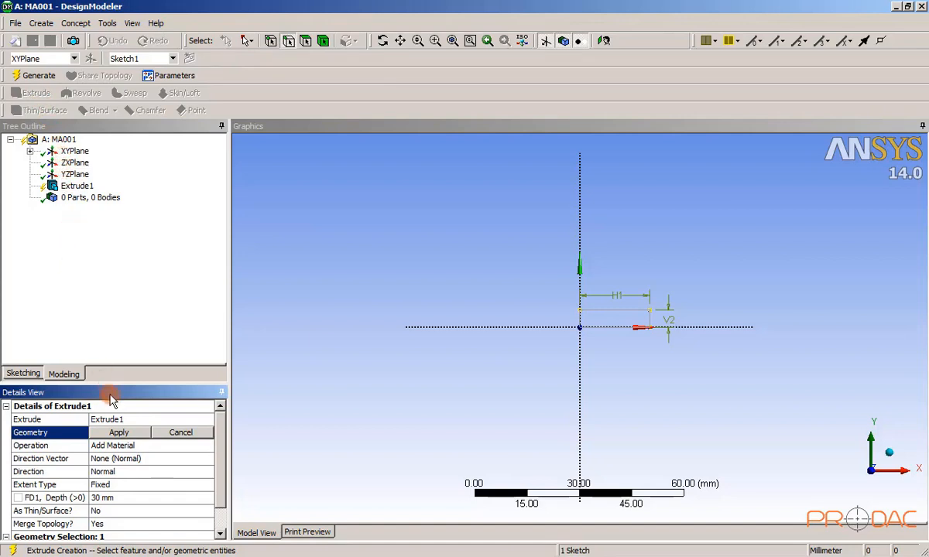
click(118, 432)
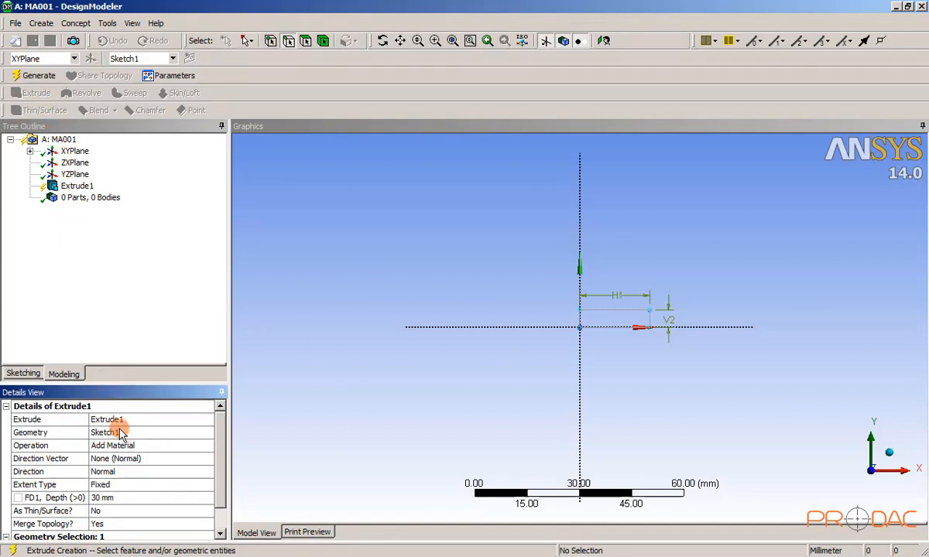
click(104, 497)
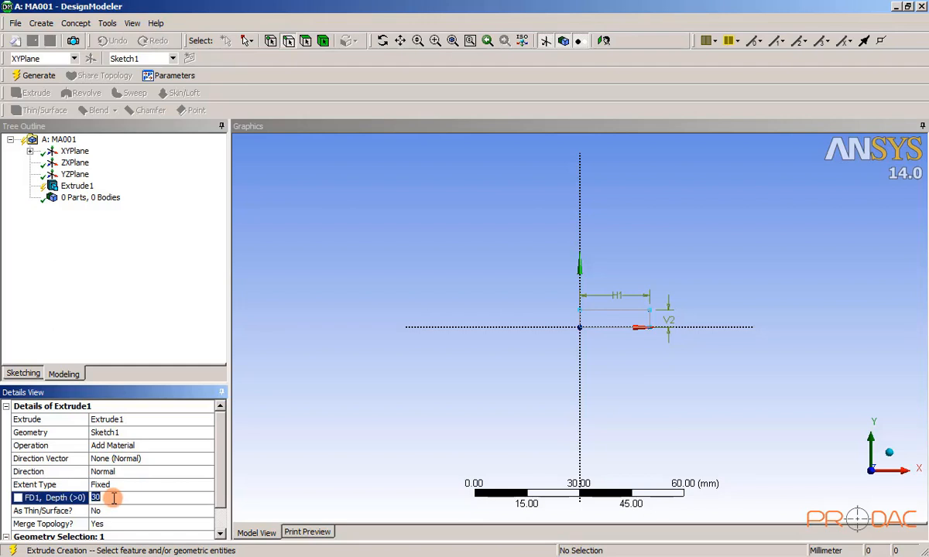
text(140 mm)
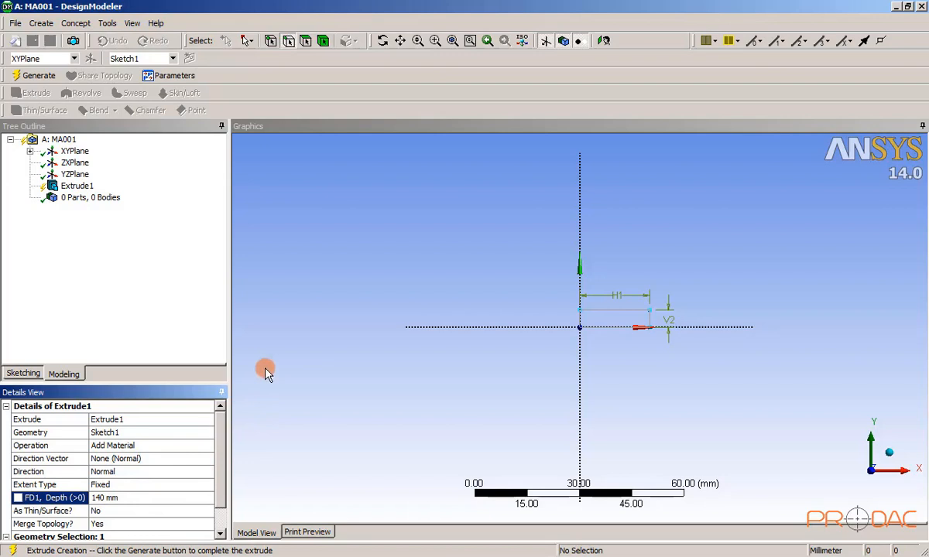
mouse_move(176, 174)
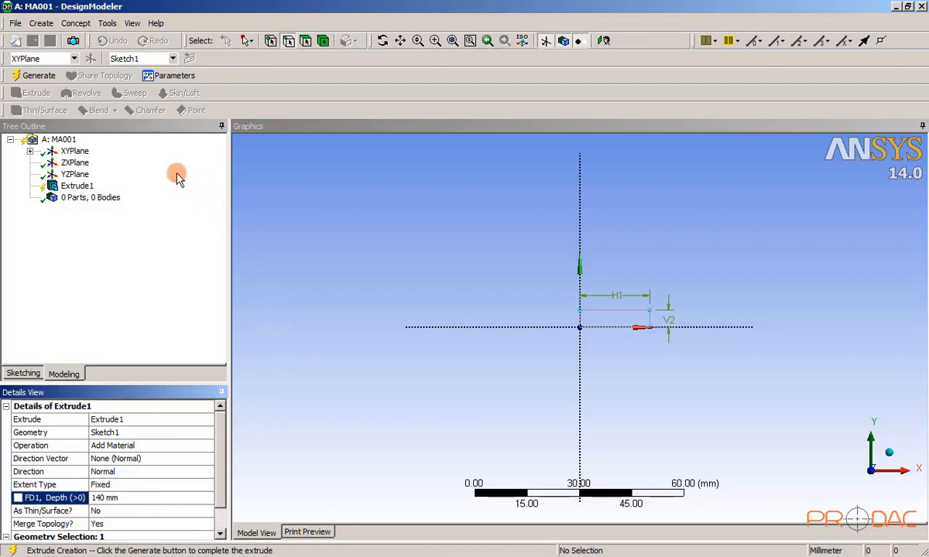
click(36, 75)
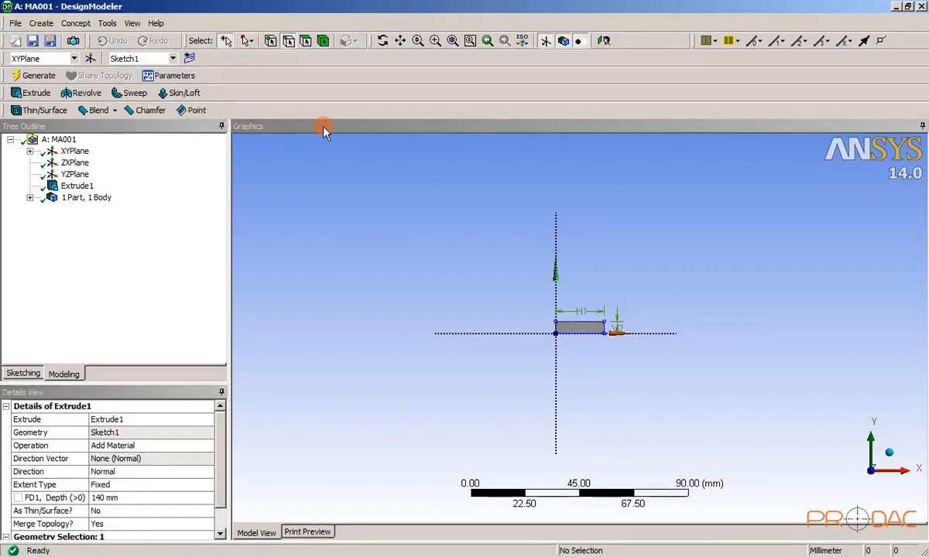
mouse_move(517, 43)
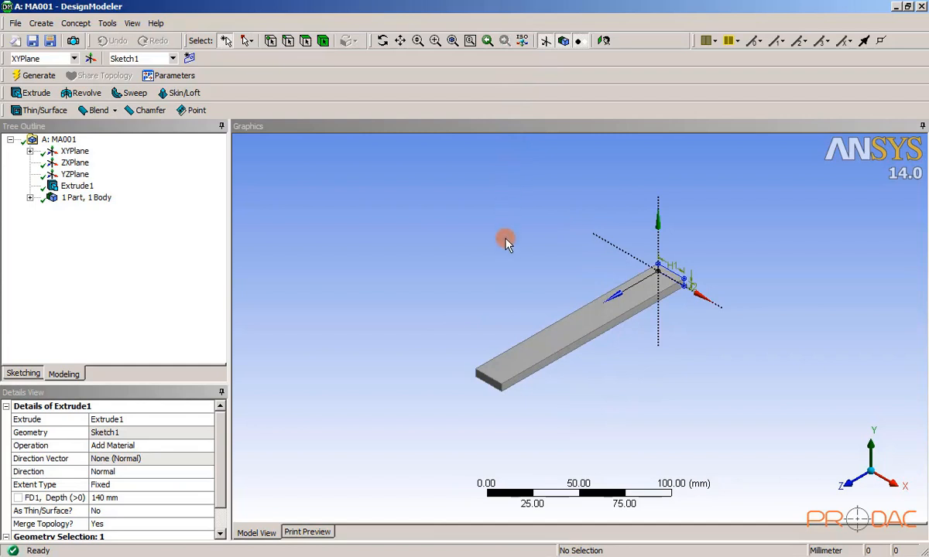
mouse_move(528, 231)
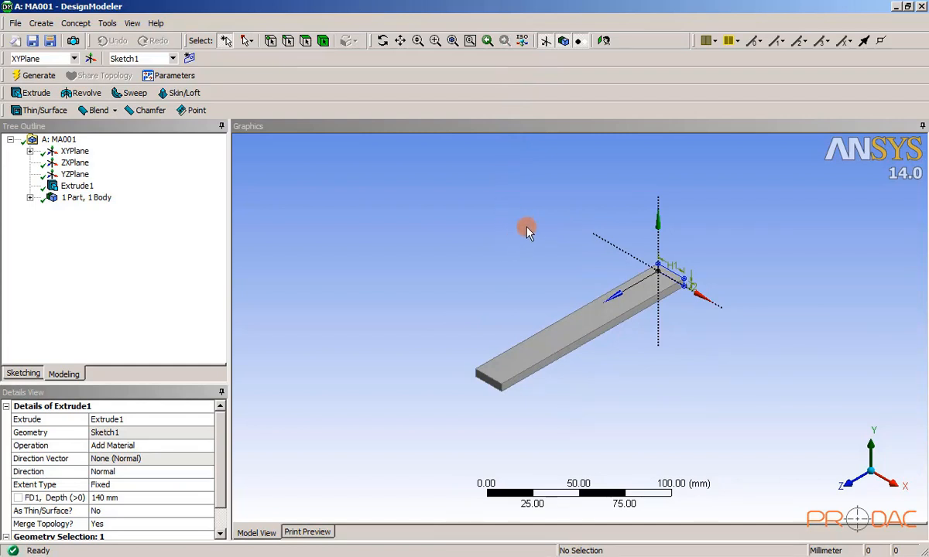
mouse_move(673, 181)
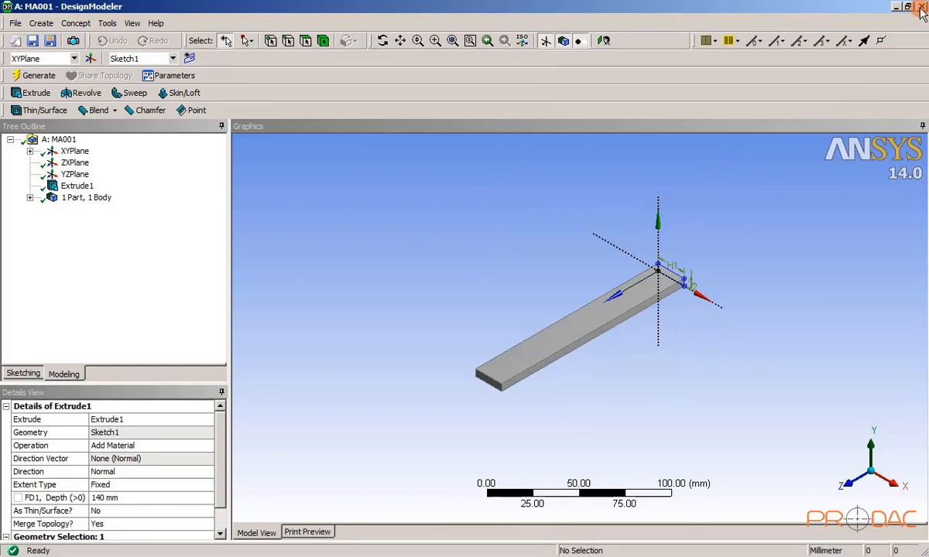
Step: Close DesignModeler and launch Mechanical from the Modal system's Model cell
click(920, 6)
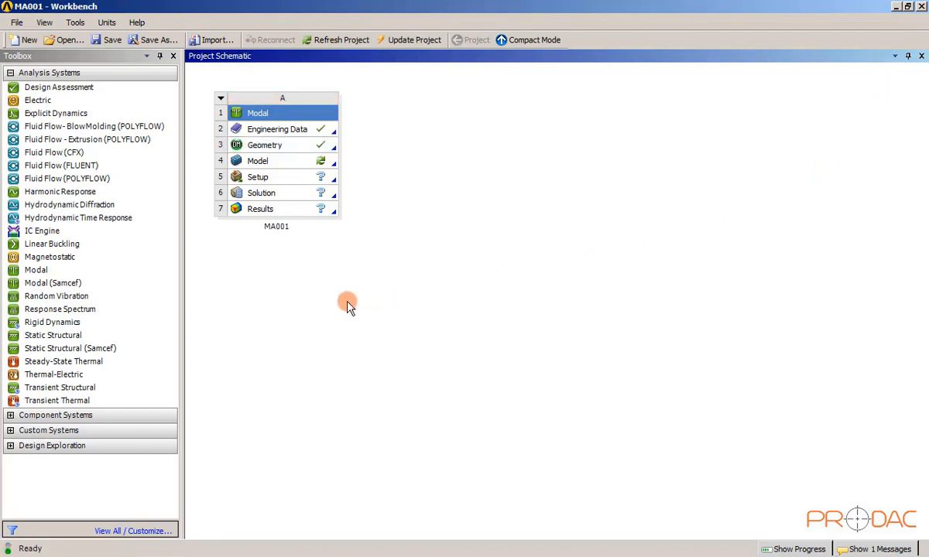
mouse_move(286, 164)
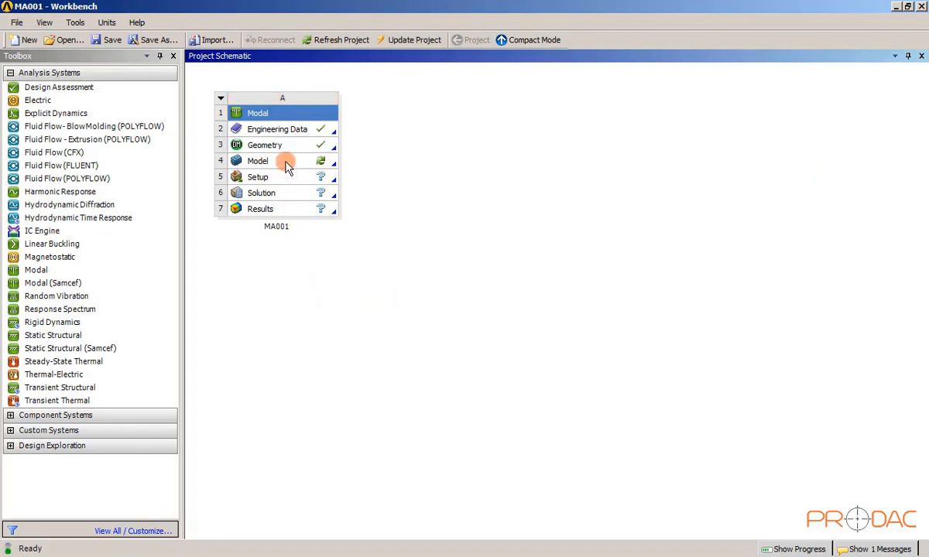
double_click(258, 160)
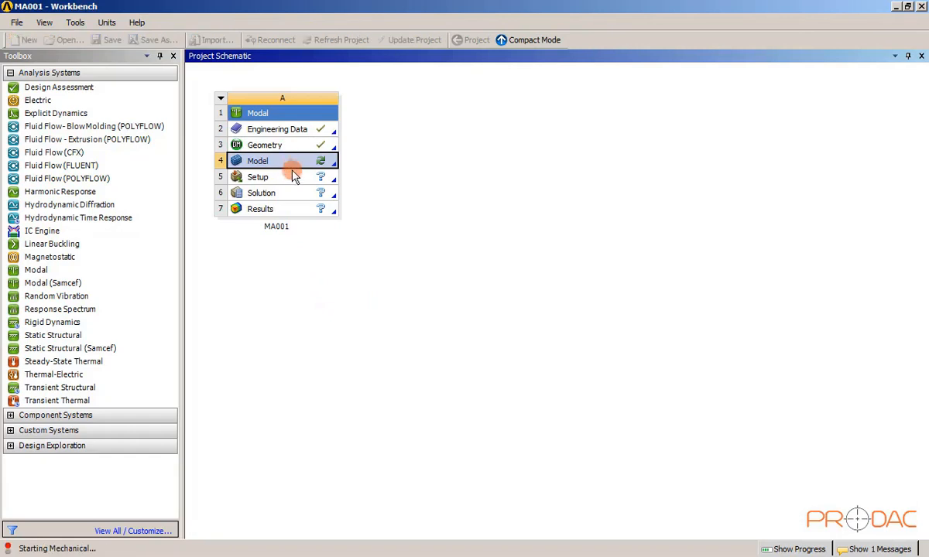
mouse_move(341, 258)
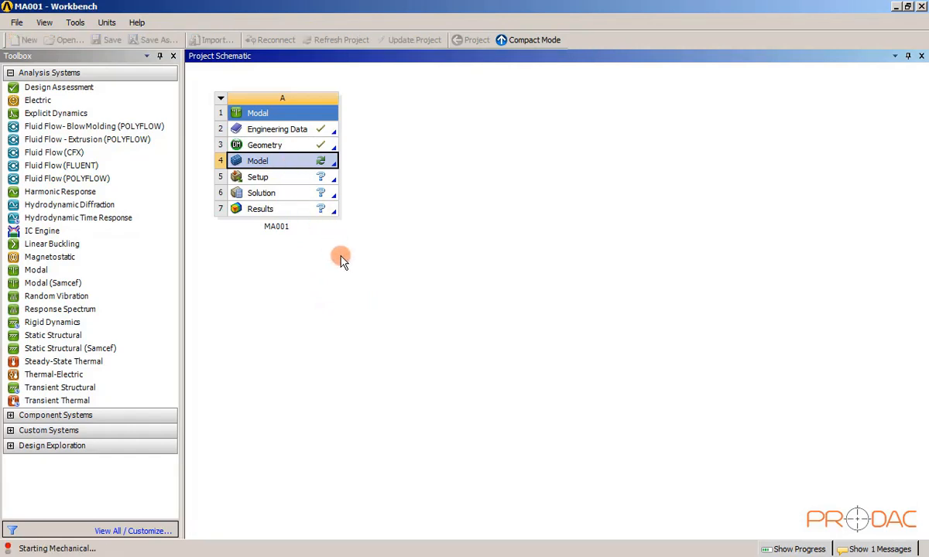
double_click(258, 160)
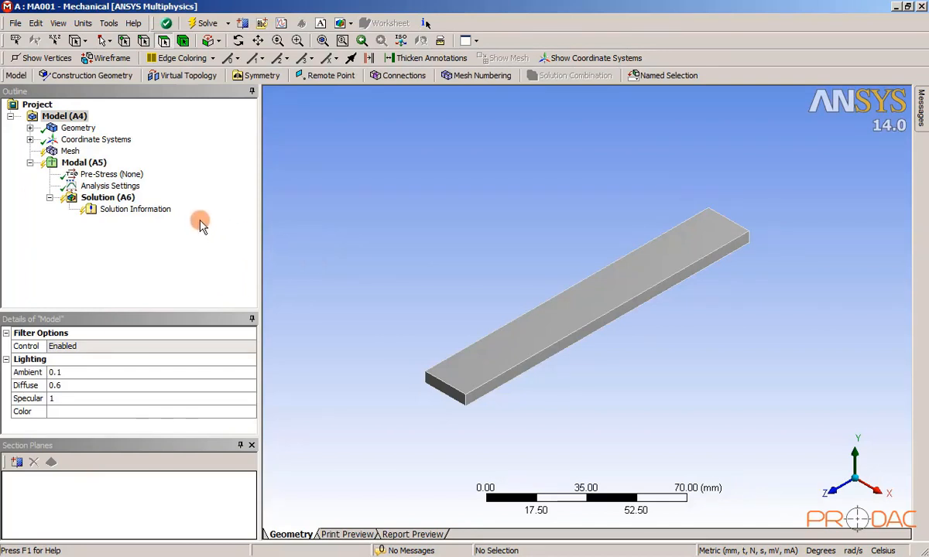
Step: Generate the default mesh on the beam from the Mesh outline item
click(69, 151)
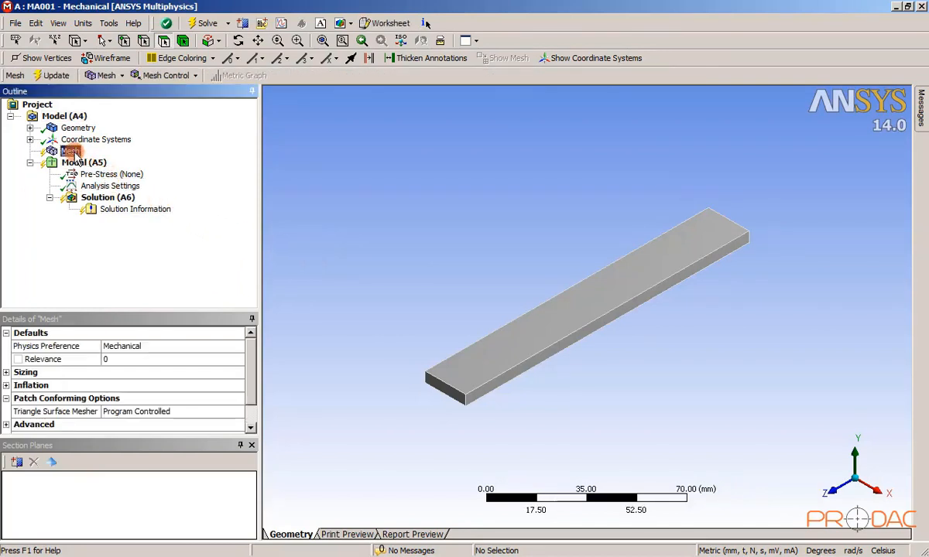
right_click(70, 150)
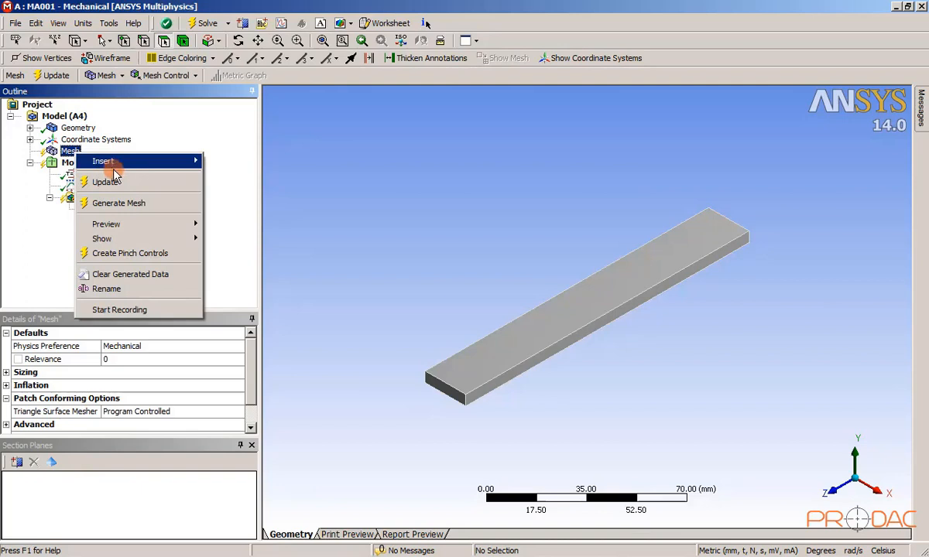
mouse_move(118, 203)
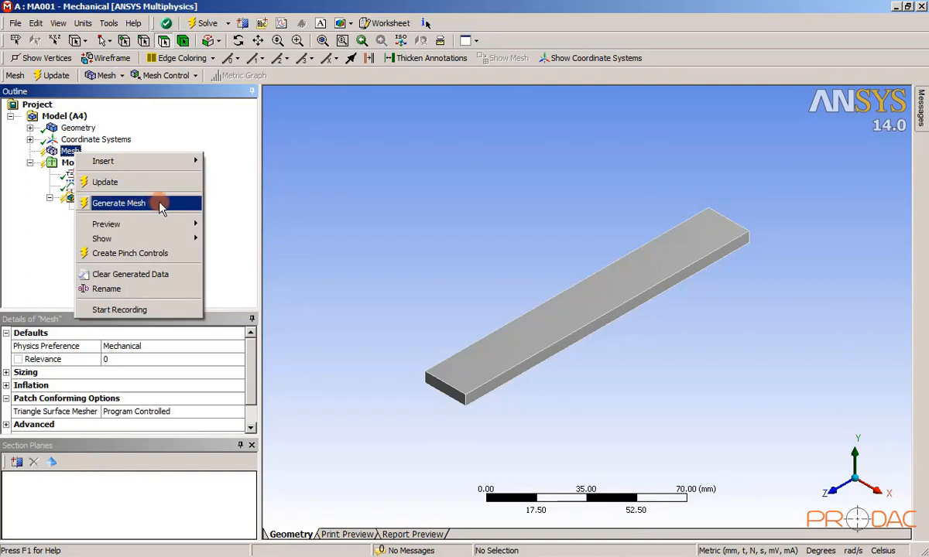
click(118, 203)
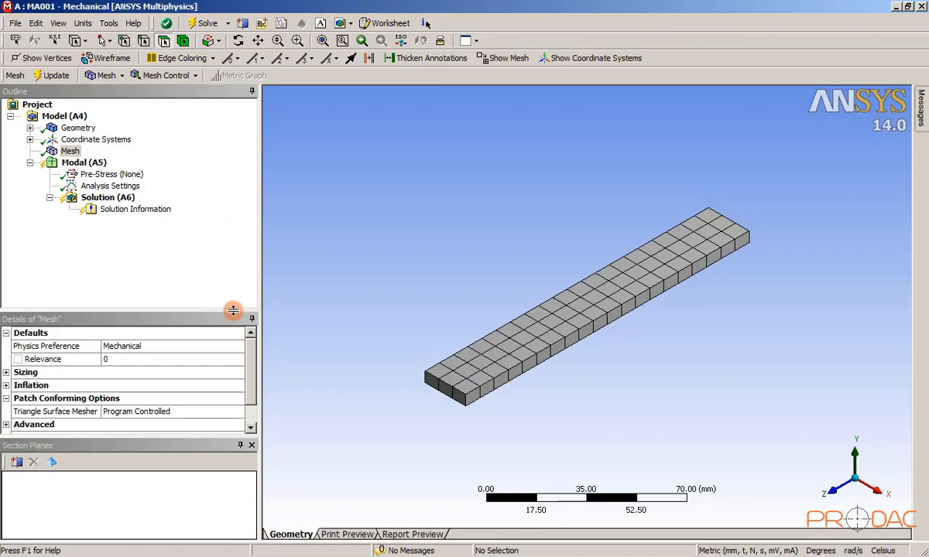
mouse_move(232, 367)
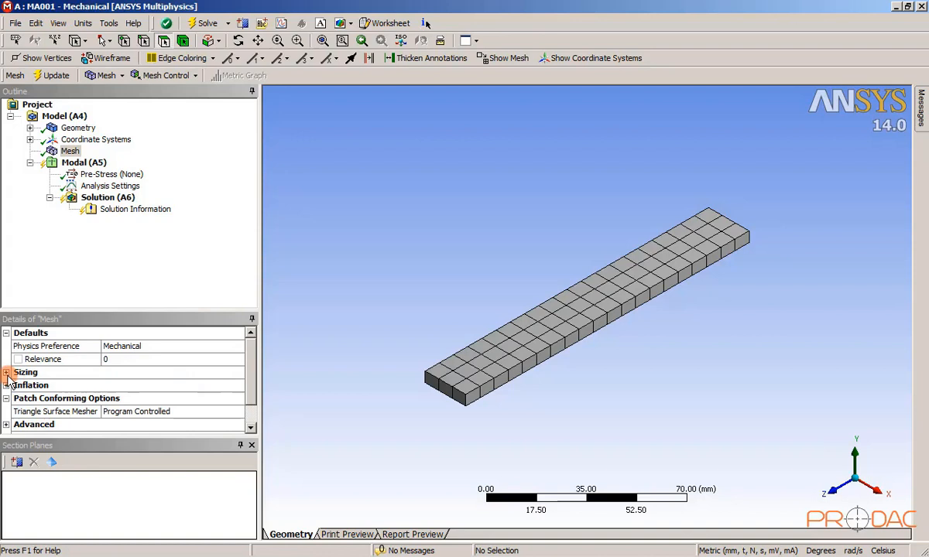
Step: Set the mesh element size to 2.5 mm and regenerate the finer mesh
click(8, 372)
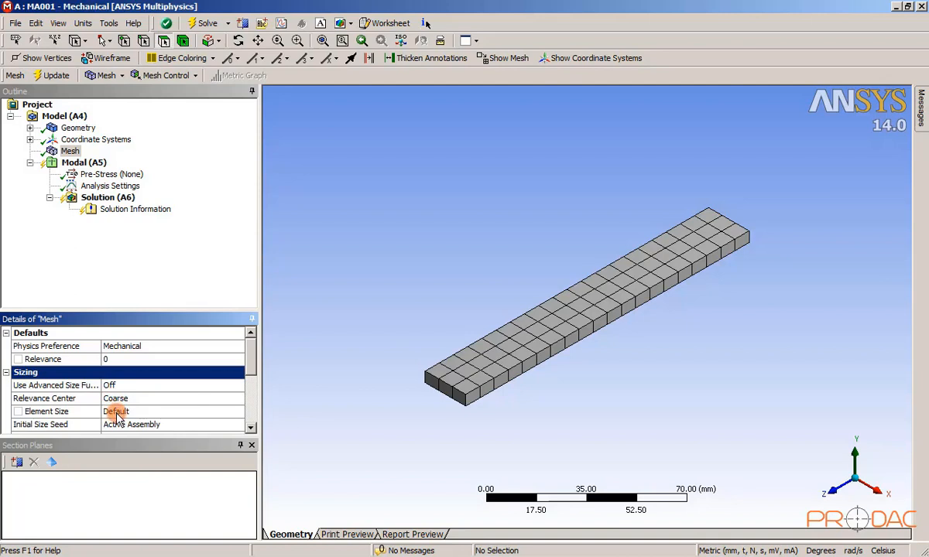
click(124, 411)
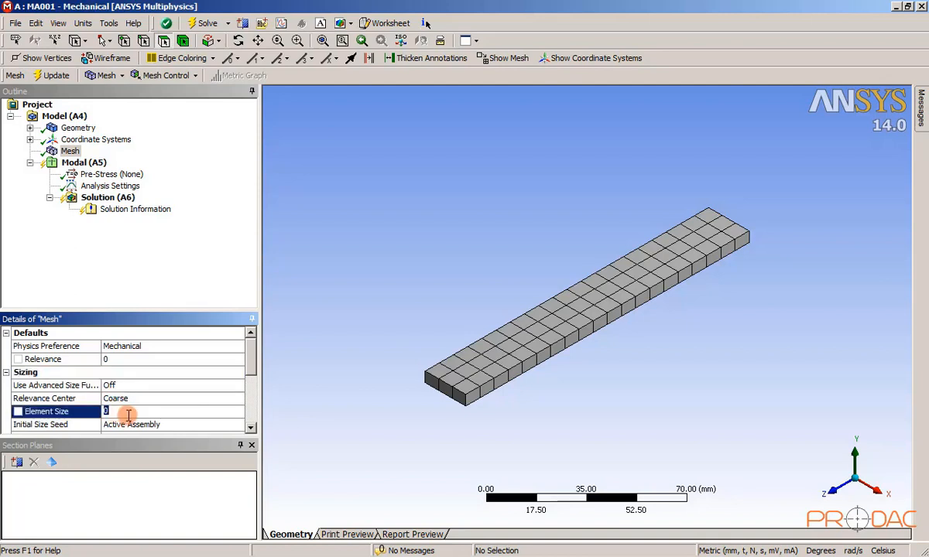
text(2.50 mm)
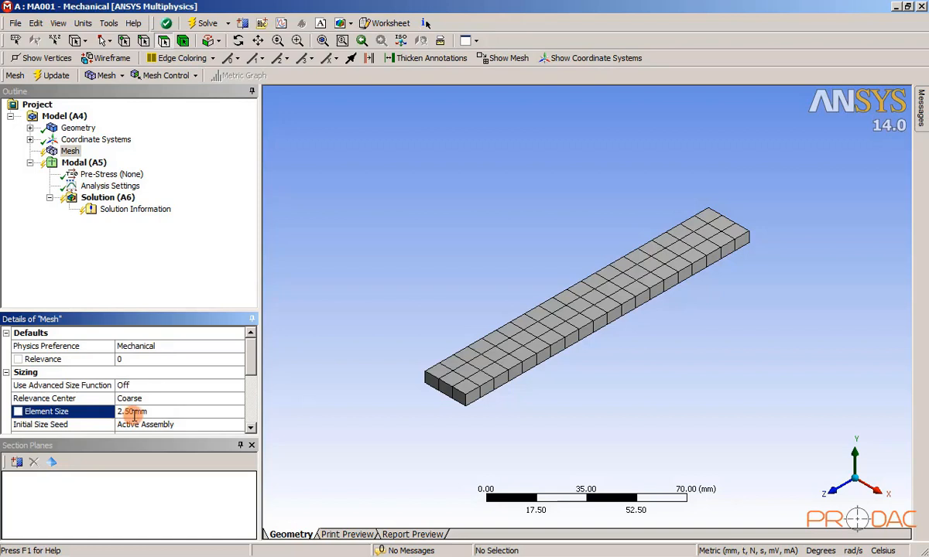
click(251, 424)
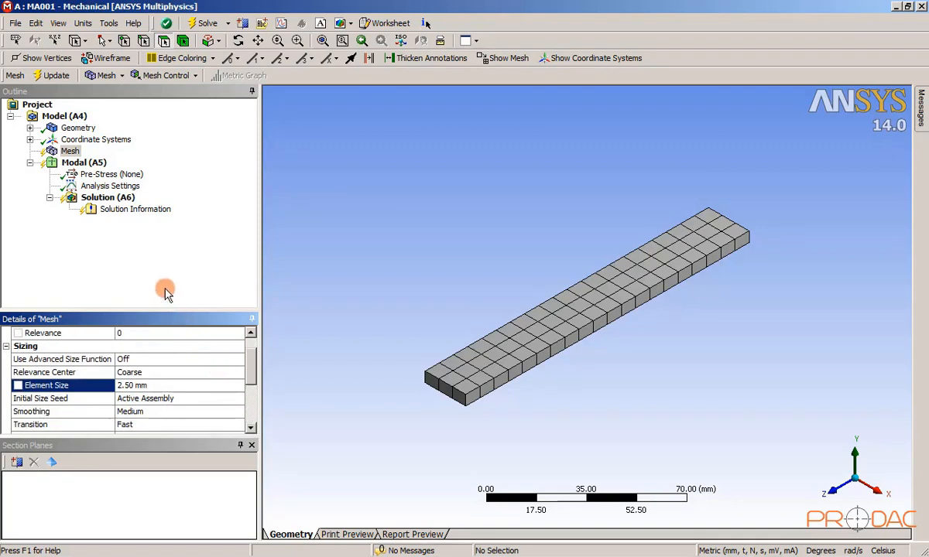
right_click(69, 150)
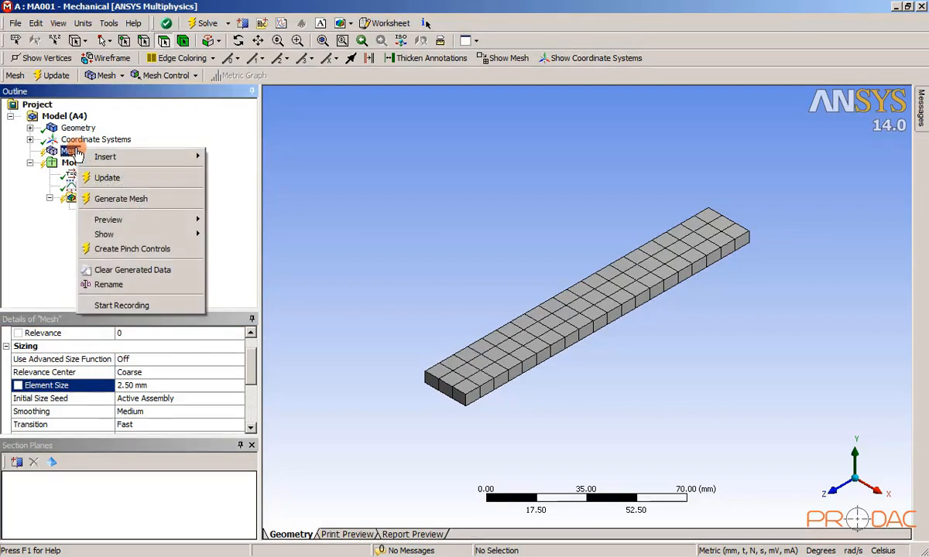
mouse_move(142, 199)
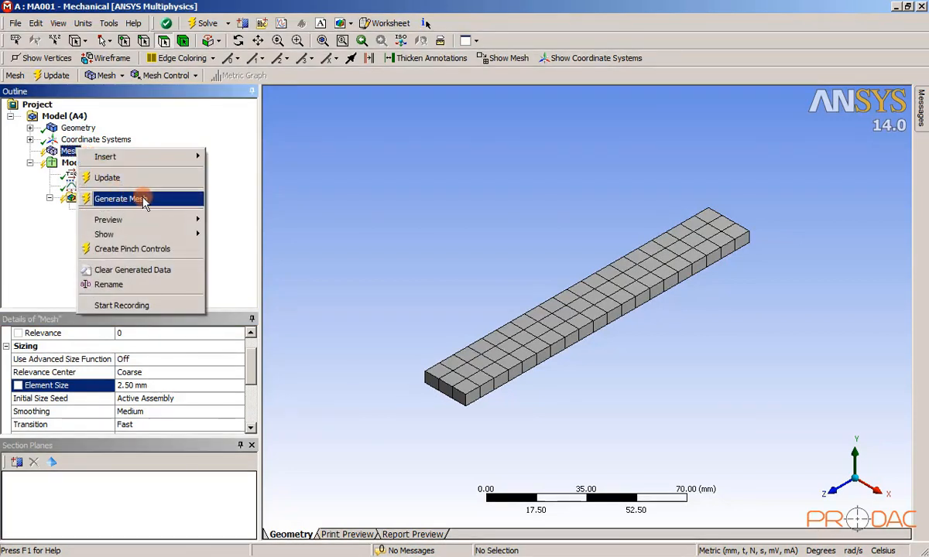
click(121, 199)
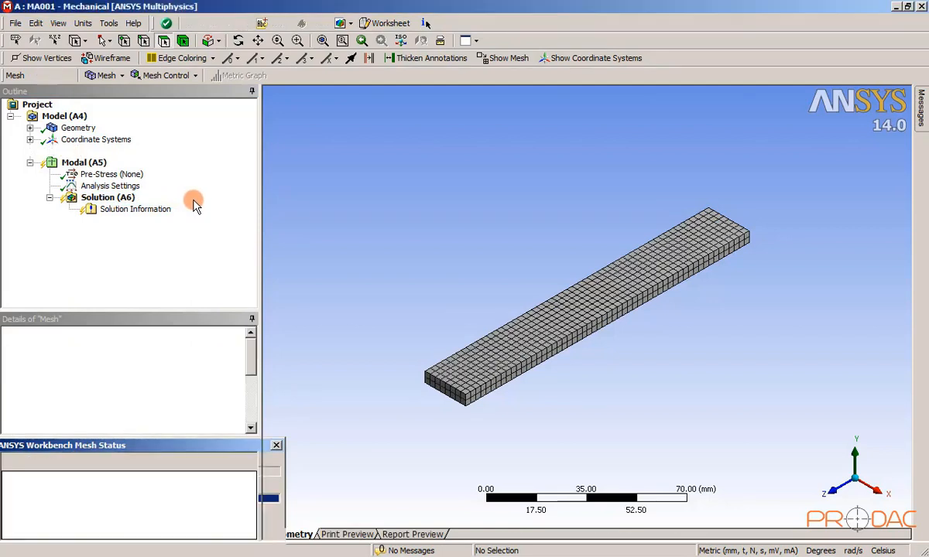
click(70, 150)
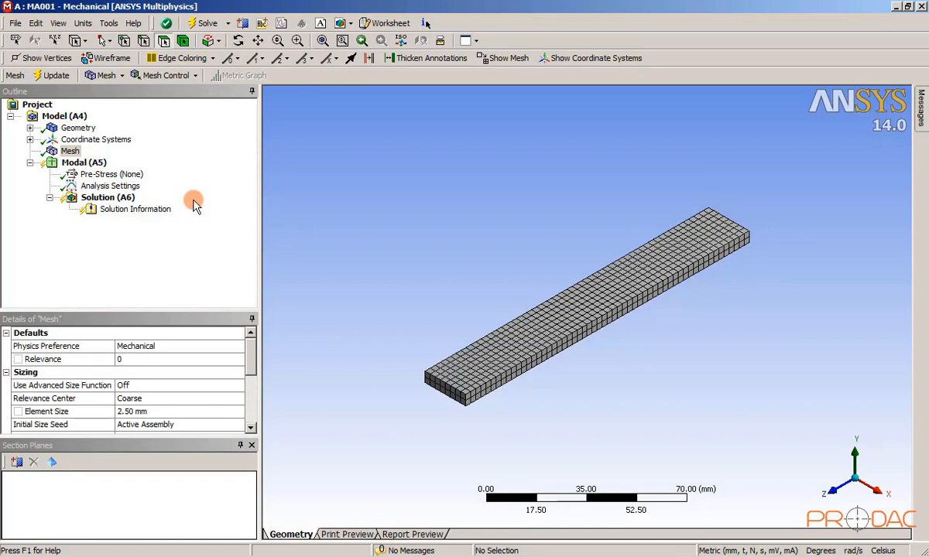
Step: Insert a Fixed Support under Modal (A5) applied to the beam's end face
click(84, 162)
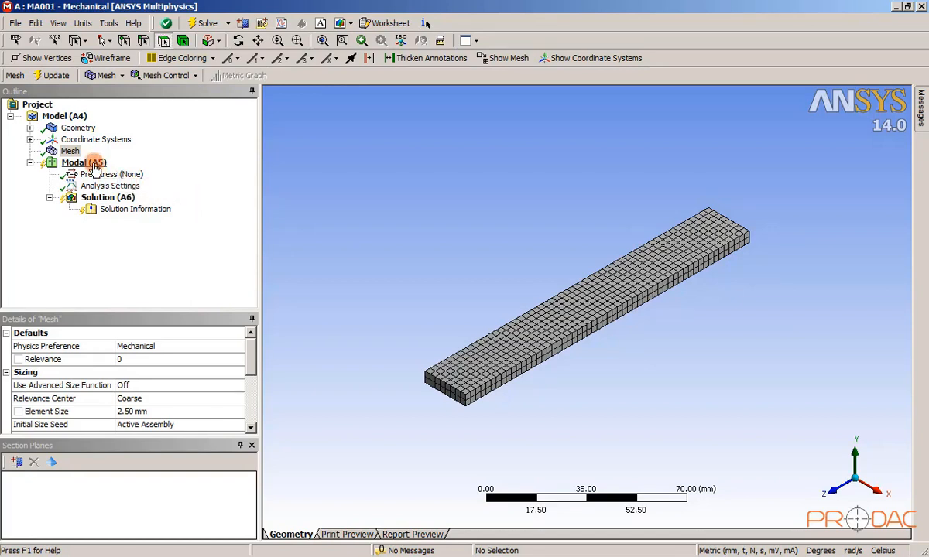
right_click(81, 161)
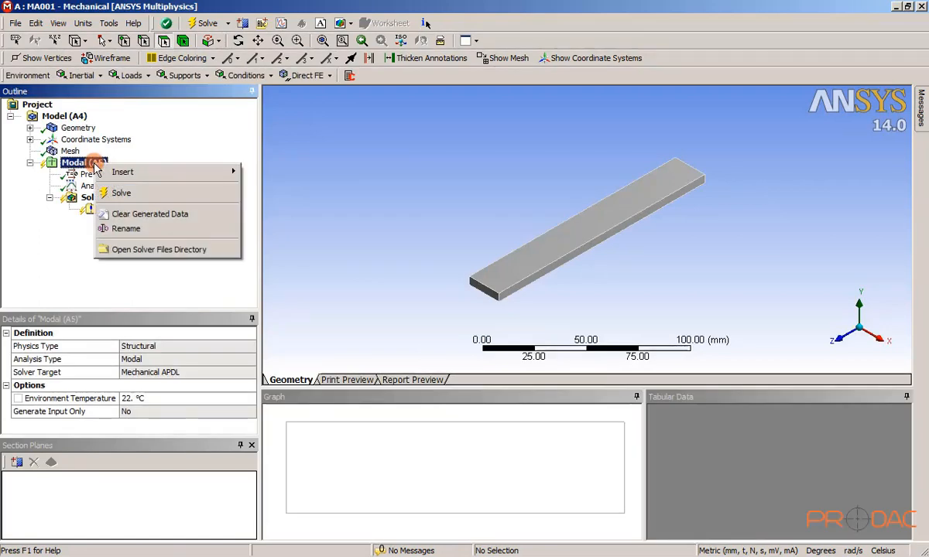
mouse_move(123, 171)
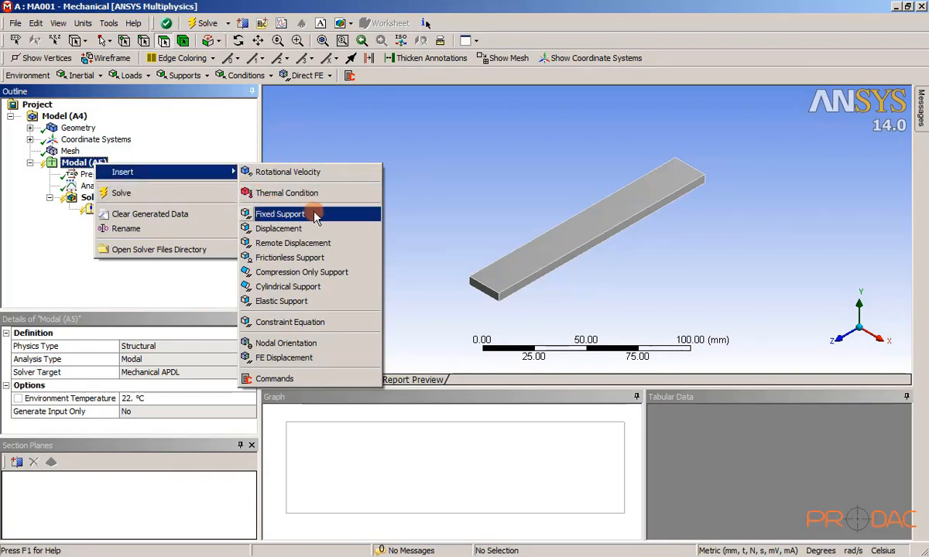
click(281, 214)
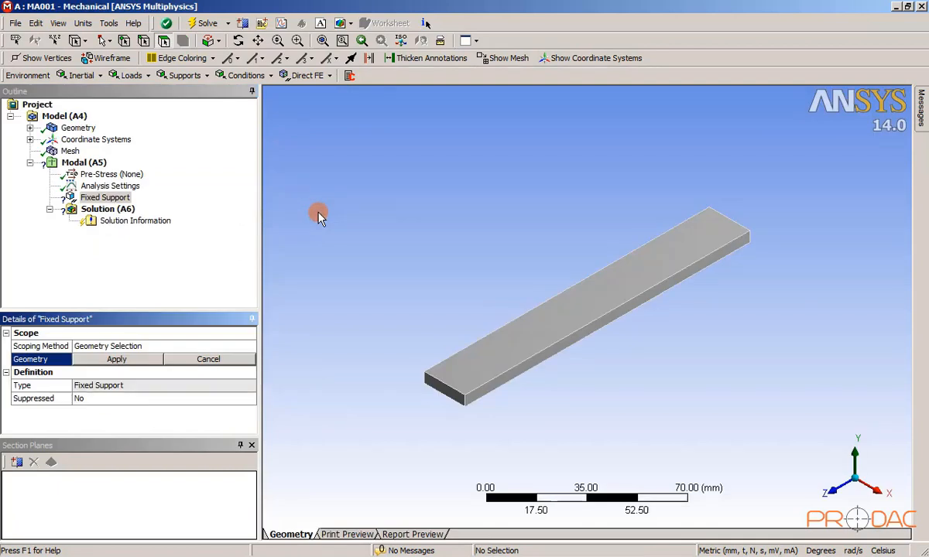
mouse_move(356, 284)
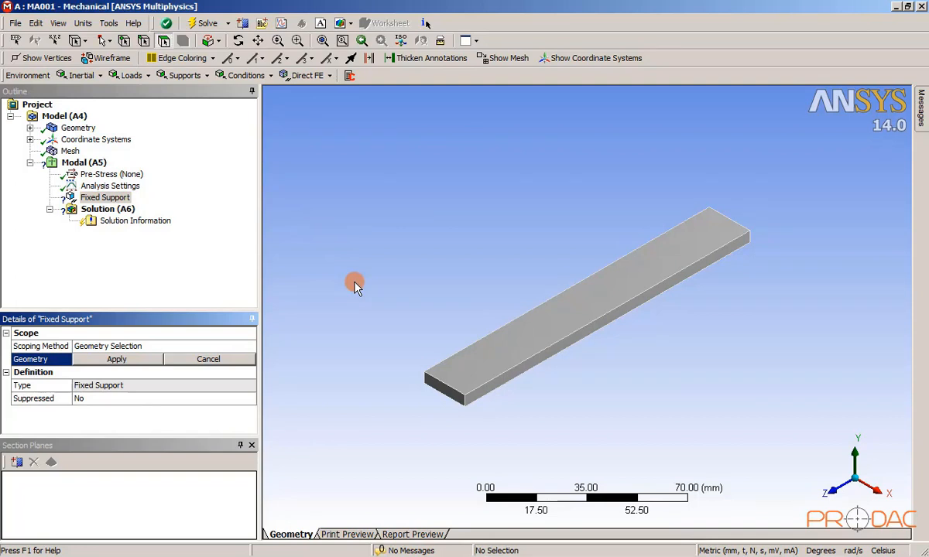
mouse_move(391, 348)
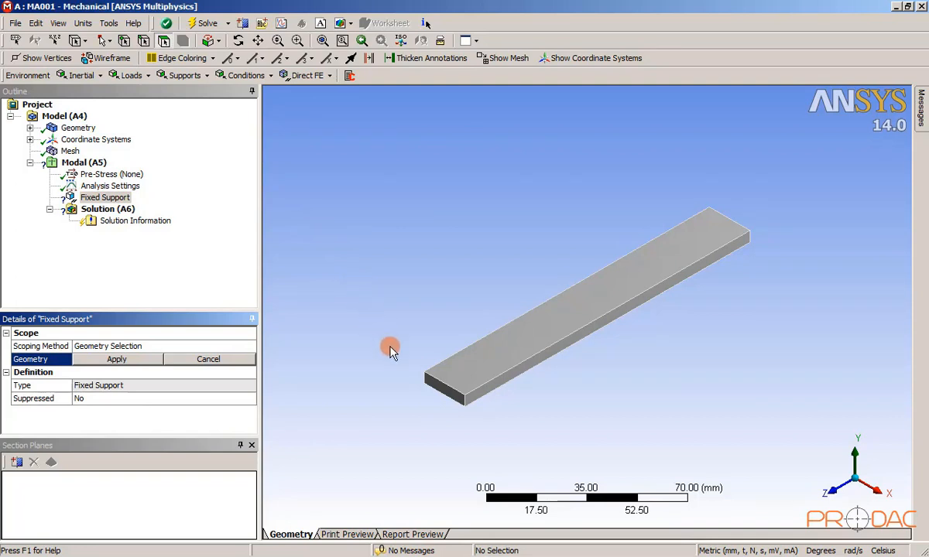
click(442, 402)
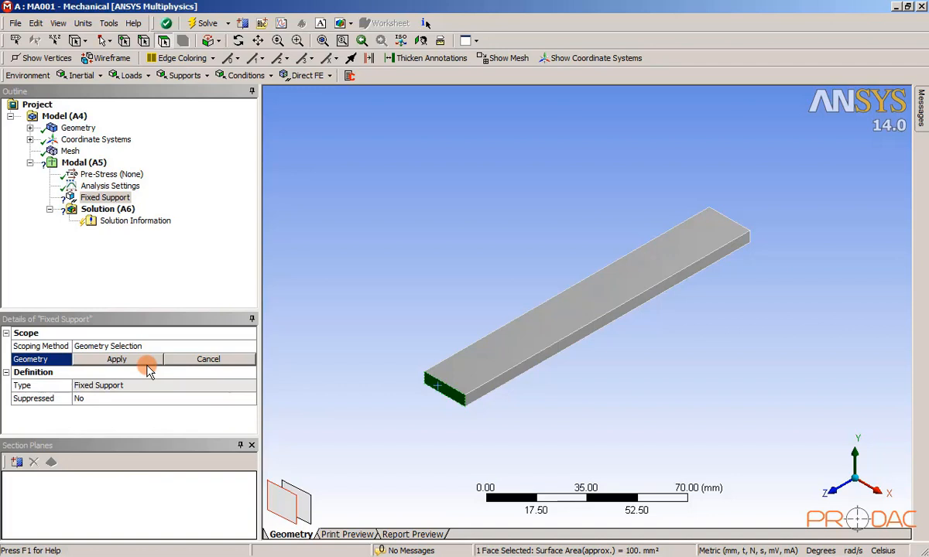
click(116, 359)
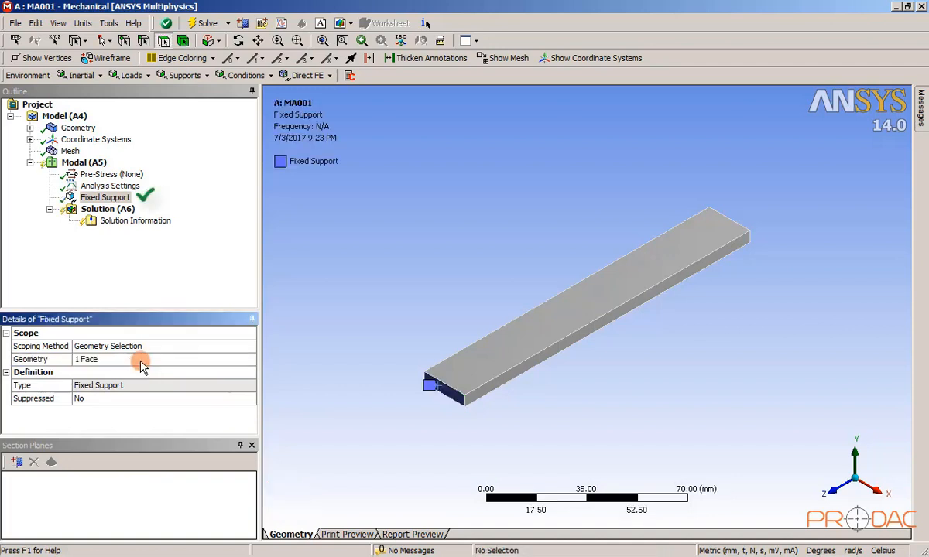
mouse_move(285, 323)
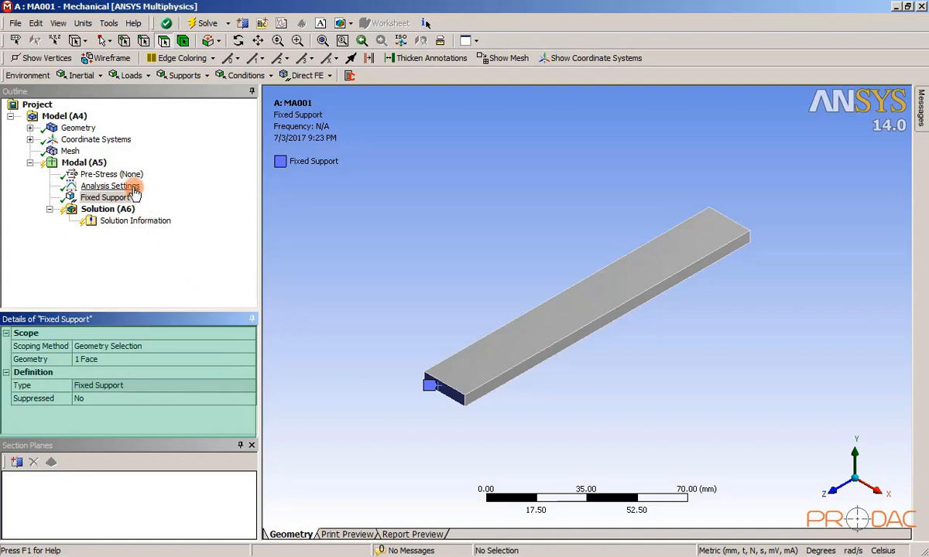
Step: Confirm Max Modes to Find is 6 in the modal Analysis Settings
click(109, 186)
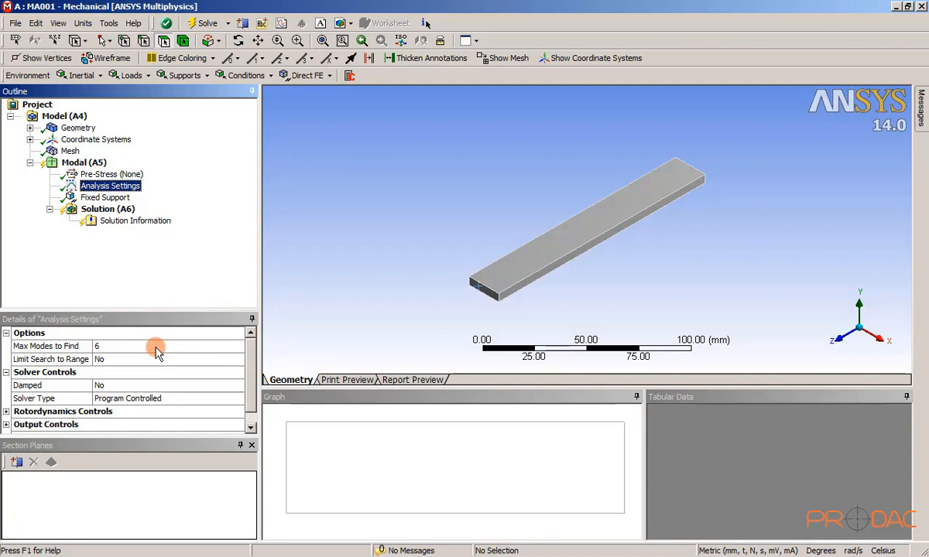
mouse_move(126, 346)
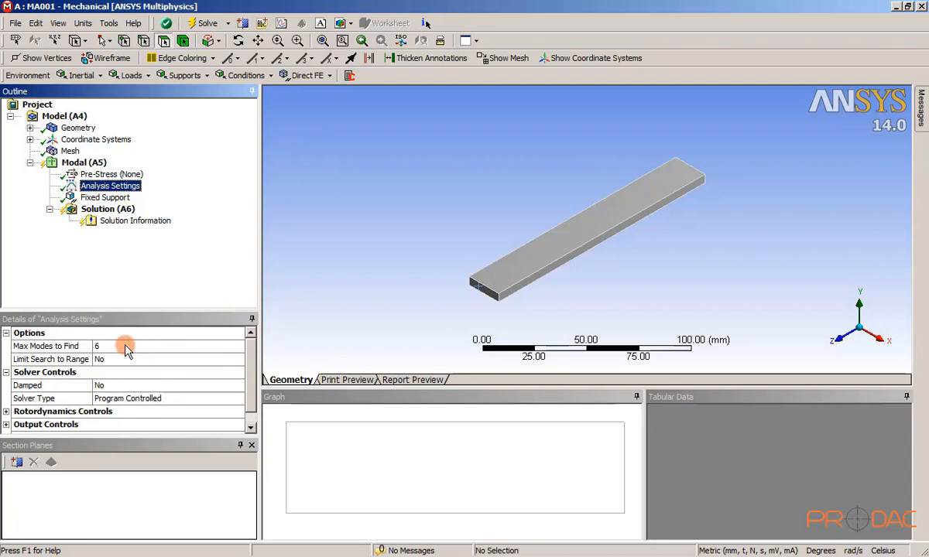
click(140, 346)
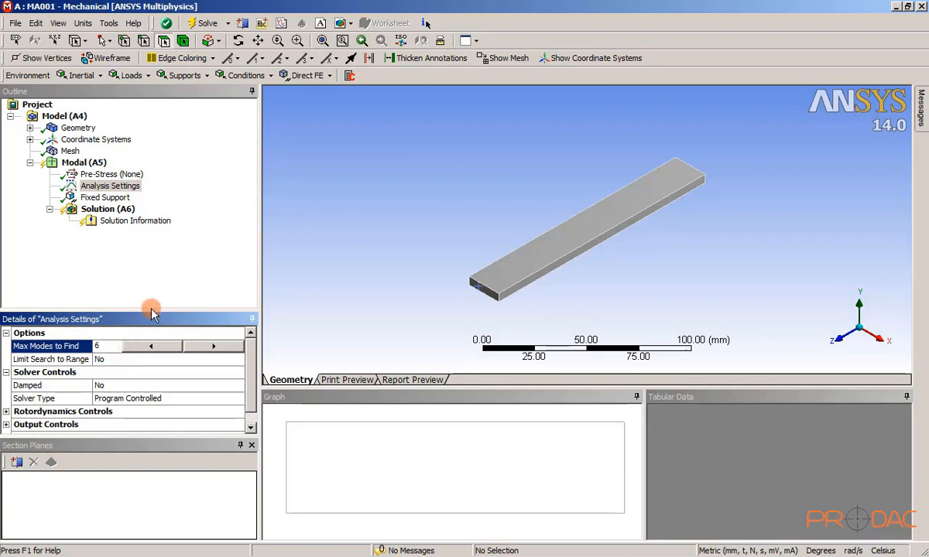
click(213, 345)
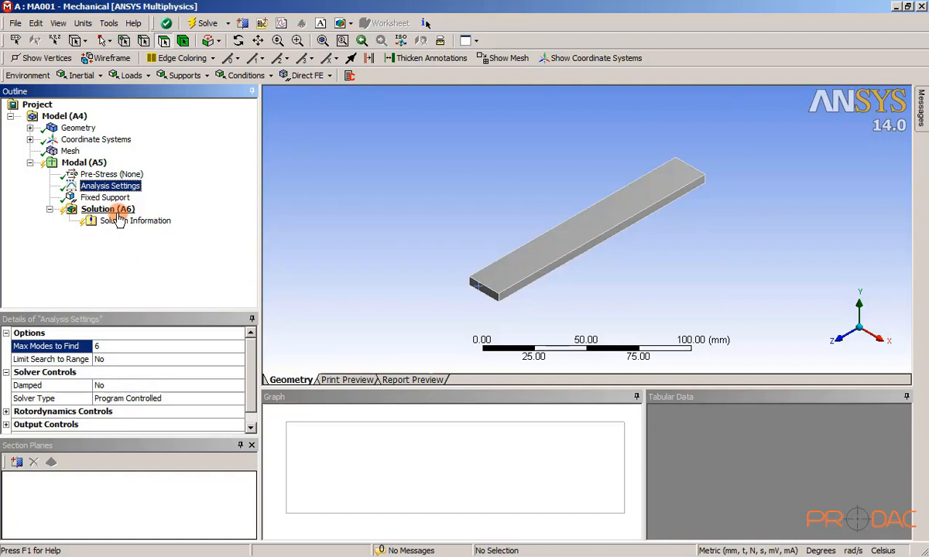
Step: Solve the modal analysis from Solution (A6), yielding six frequencies 209.41–4734.2 Hz
right_click(108, 209)
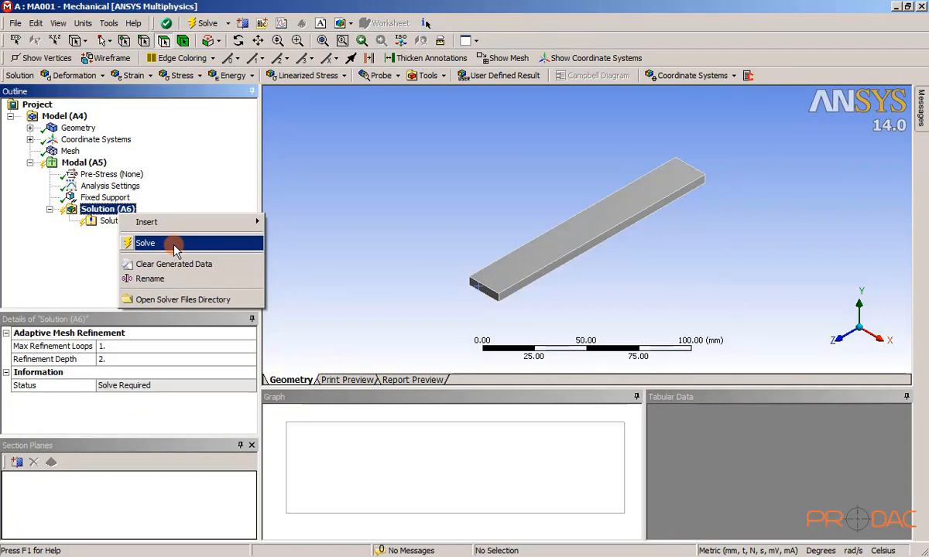
click(146, 243)
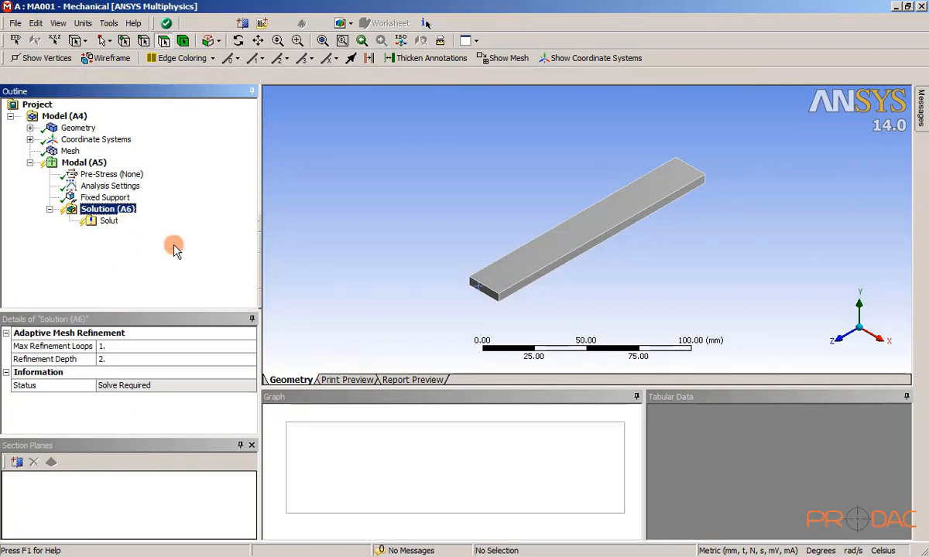
click(199, 22)
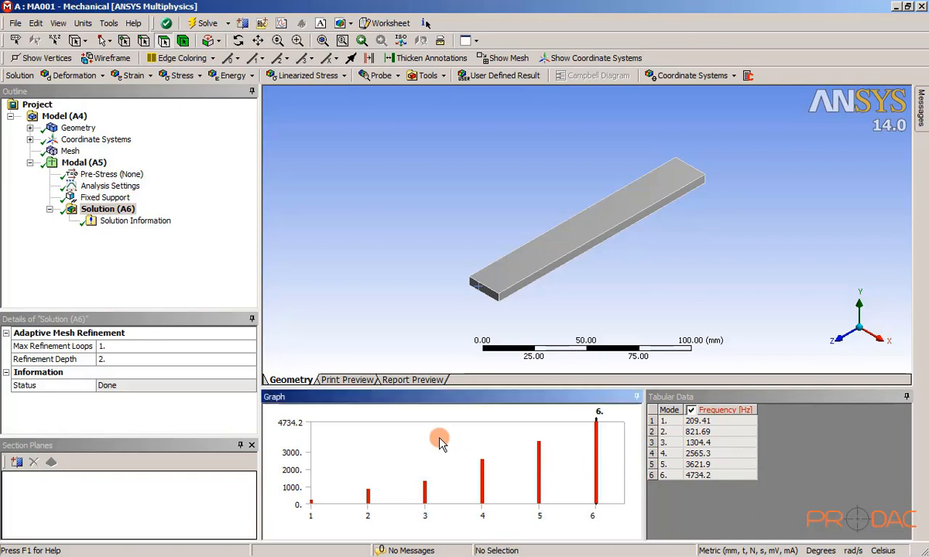
Step: Select all six modes in the frequency chart and create Total Deformation results for them
right_click(438, 441)
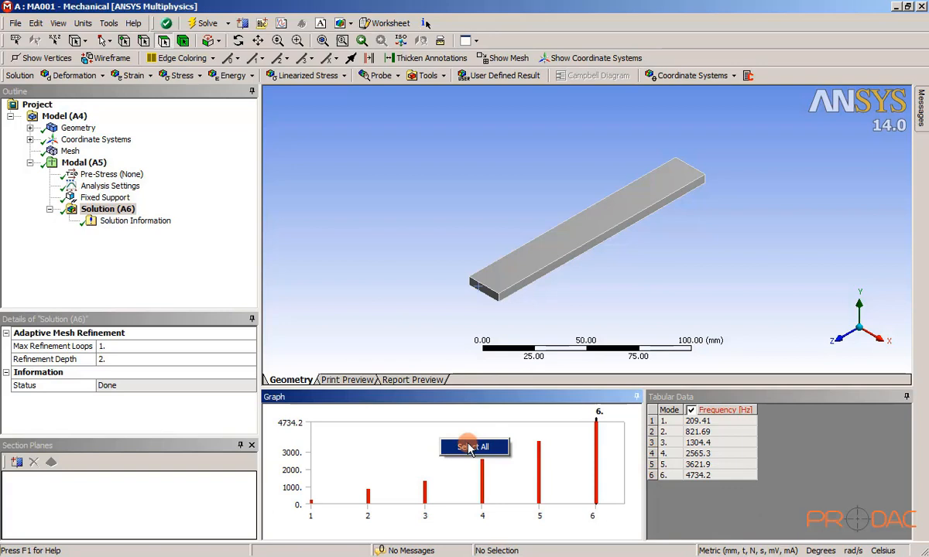
click(472, 447)
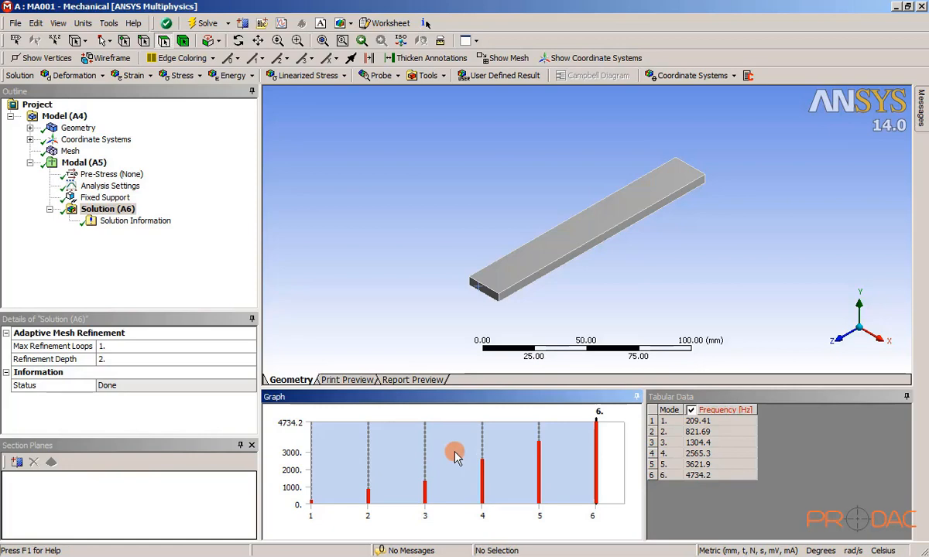
right_click(454, 456)
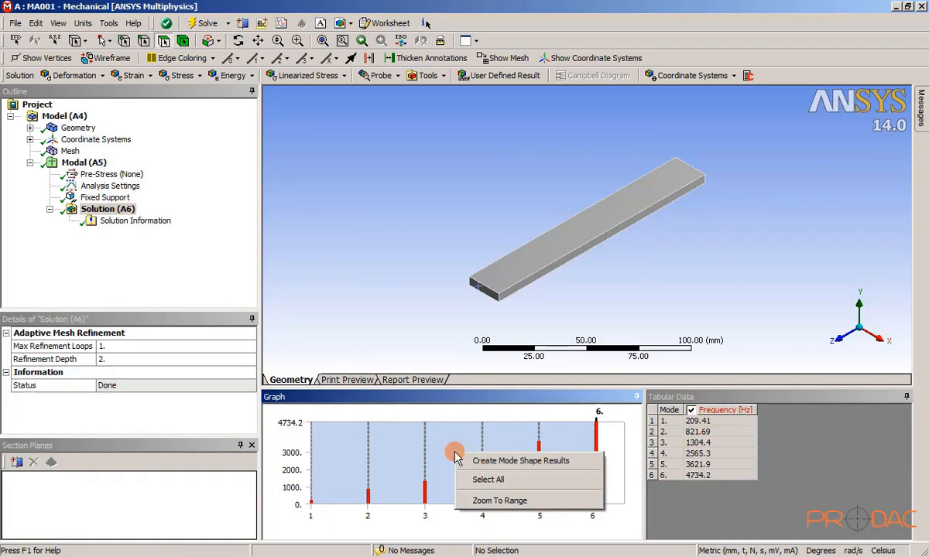
mouse_move(478, 460)
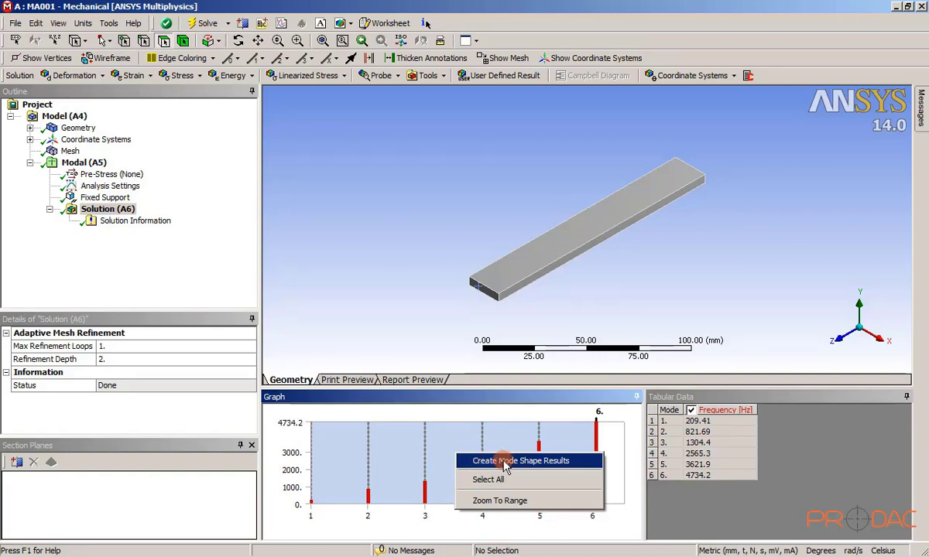
click(505, 461)
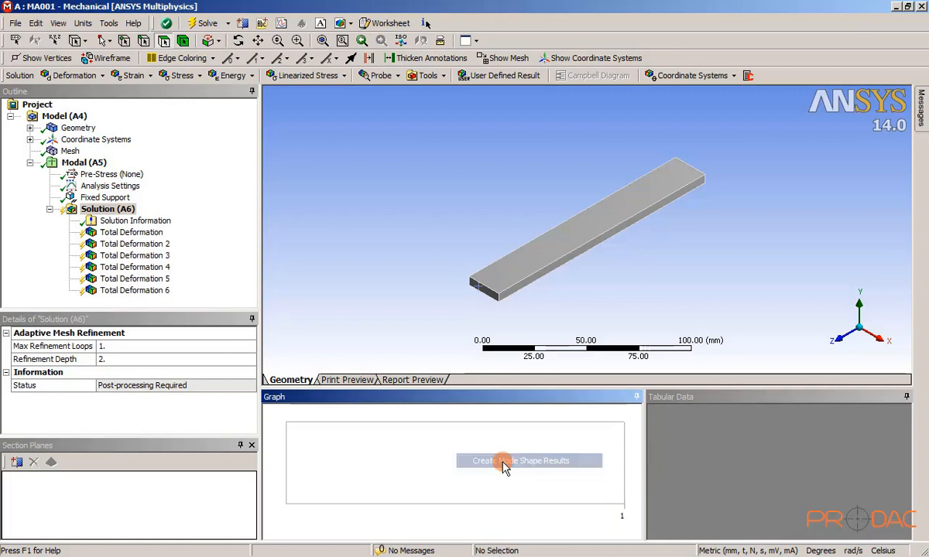
click(528, 460)
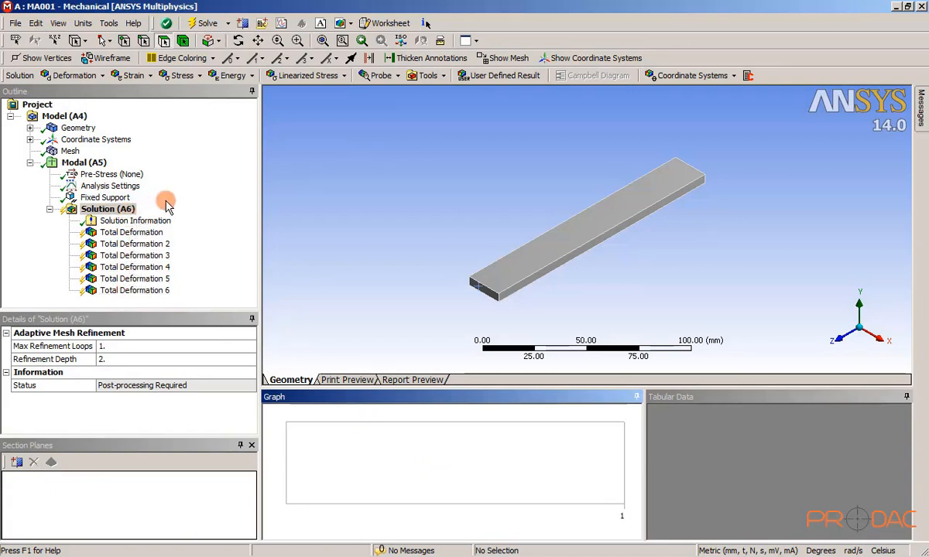
click(108, 209)
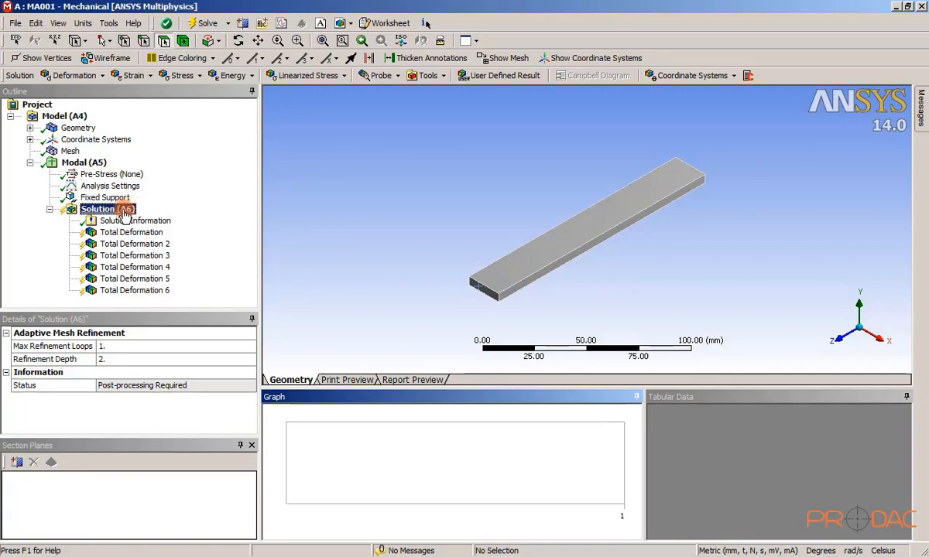
Step: Evaluate all results under Solution (A6) and display the first mode shape at 209.41 Hz
right_click(99, 209)
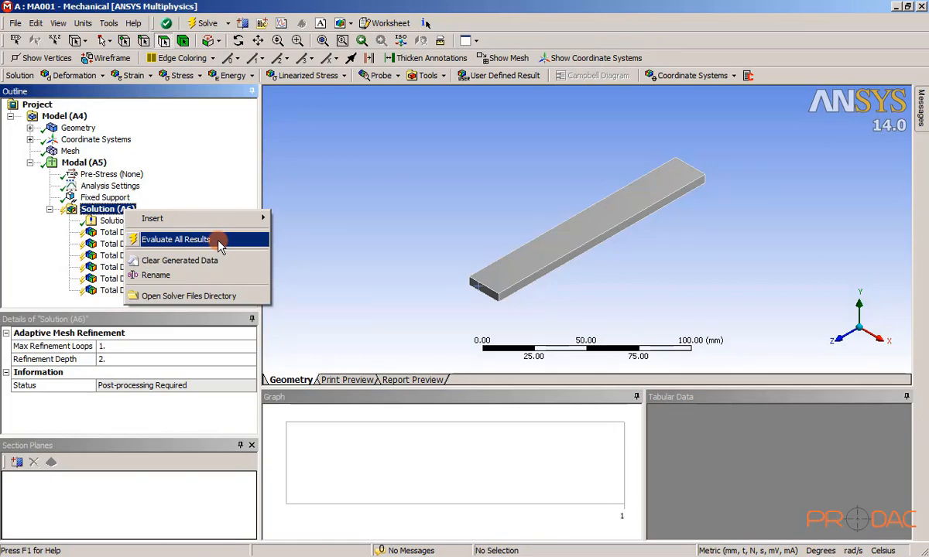
click(175, 238)
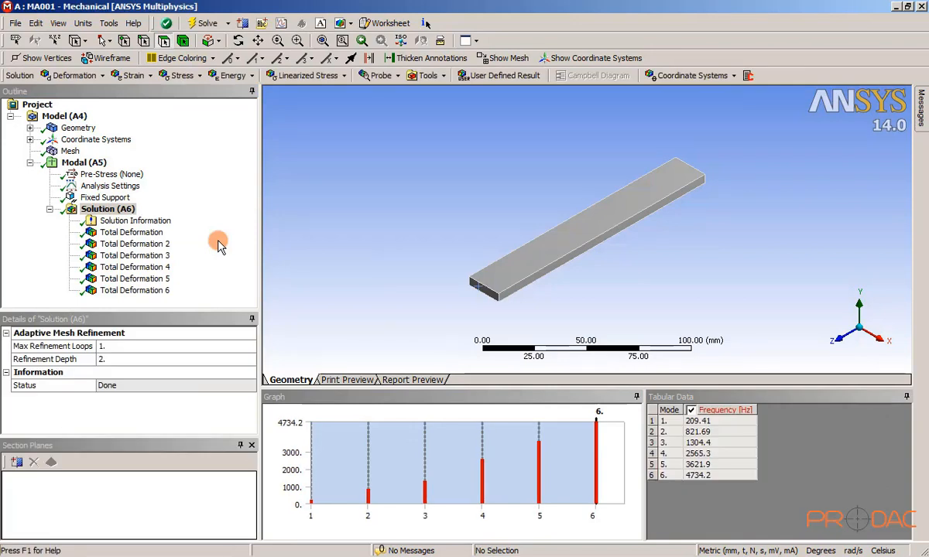
click(131, 233)
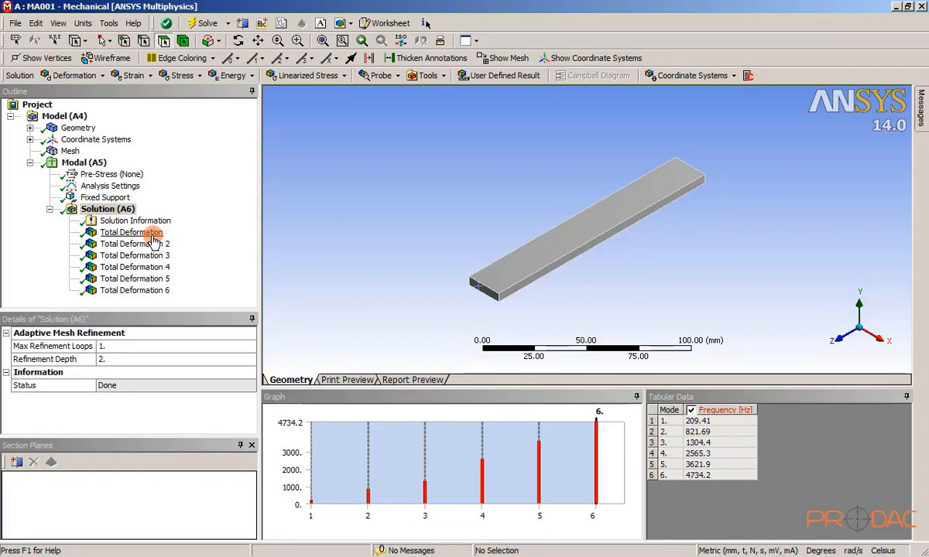
click(132, 232)
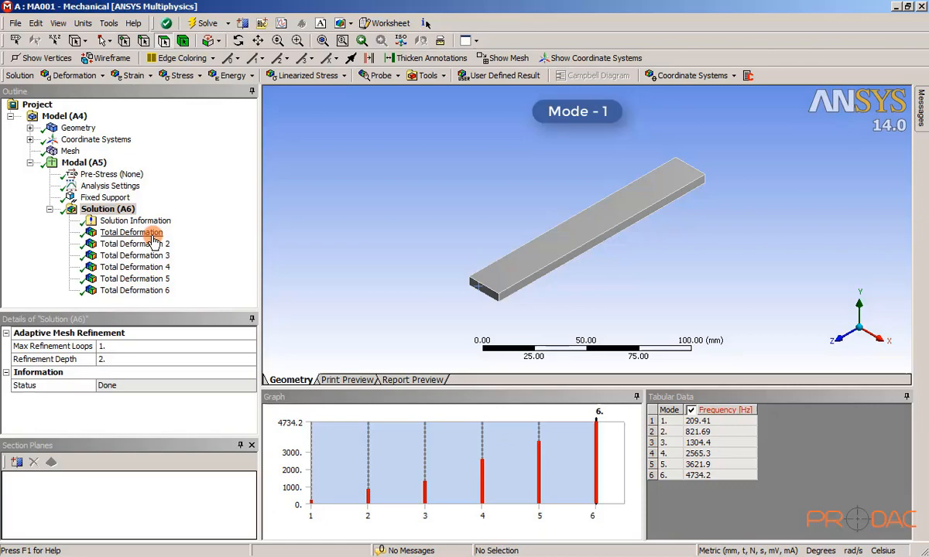
click(131, 232)
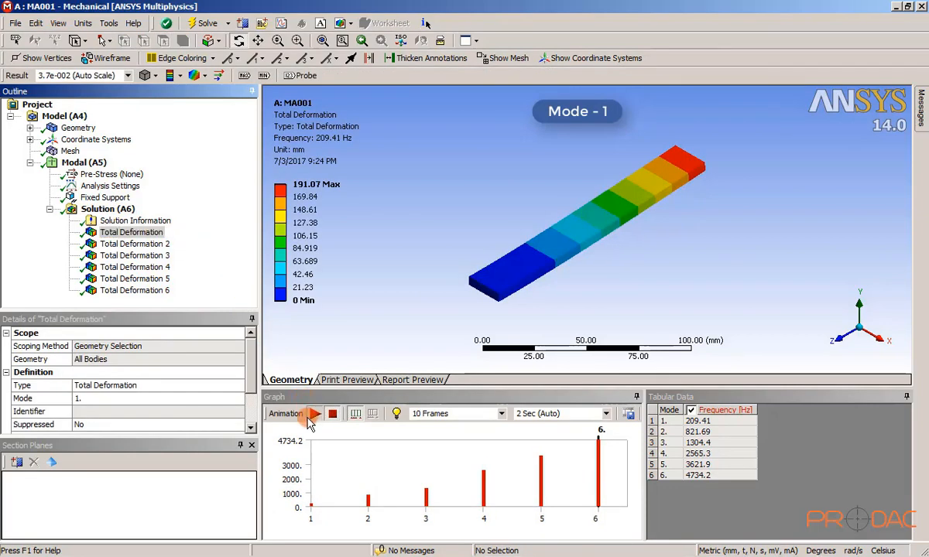
Step: Animate mode 1, then show and animate mode 2 at 821.69 Hz
click(314, 414)
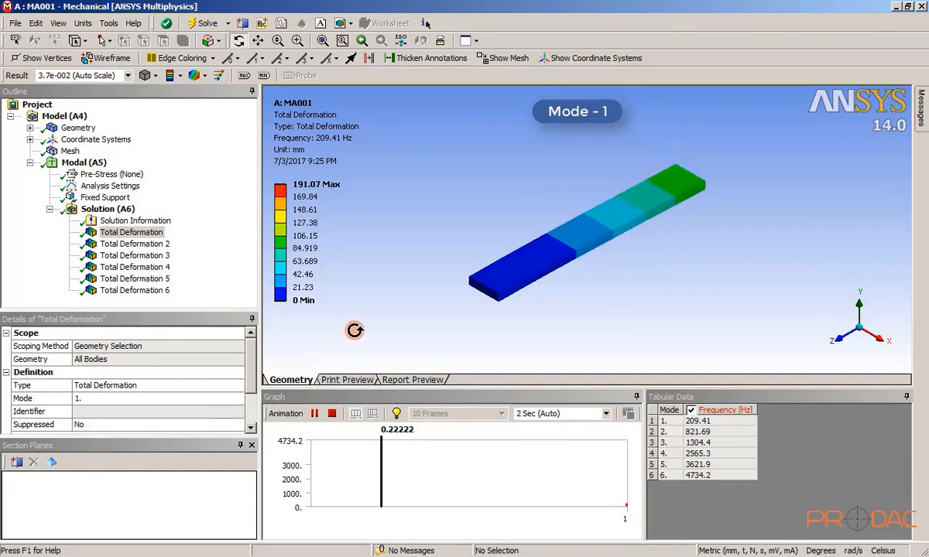
mouse_move(403, 320)
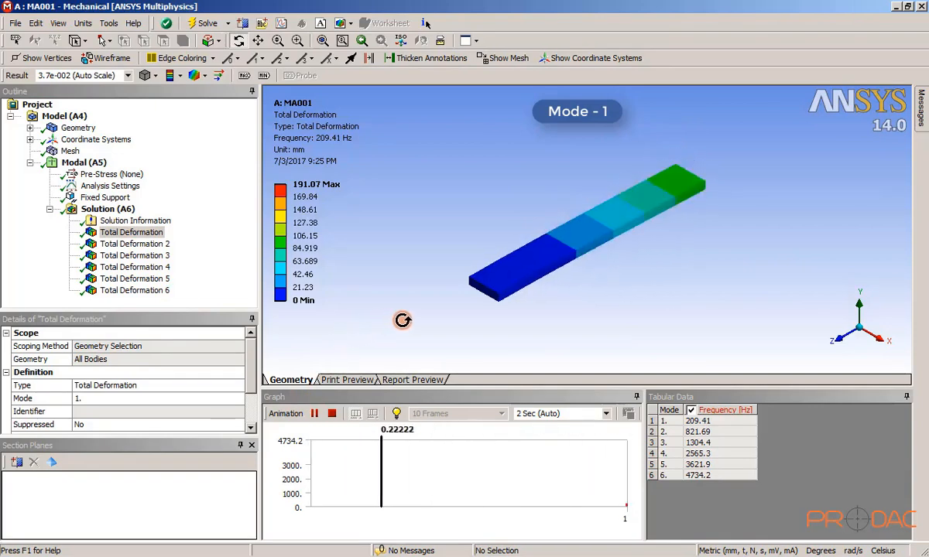
mouse_move(348, 291)
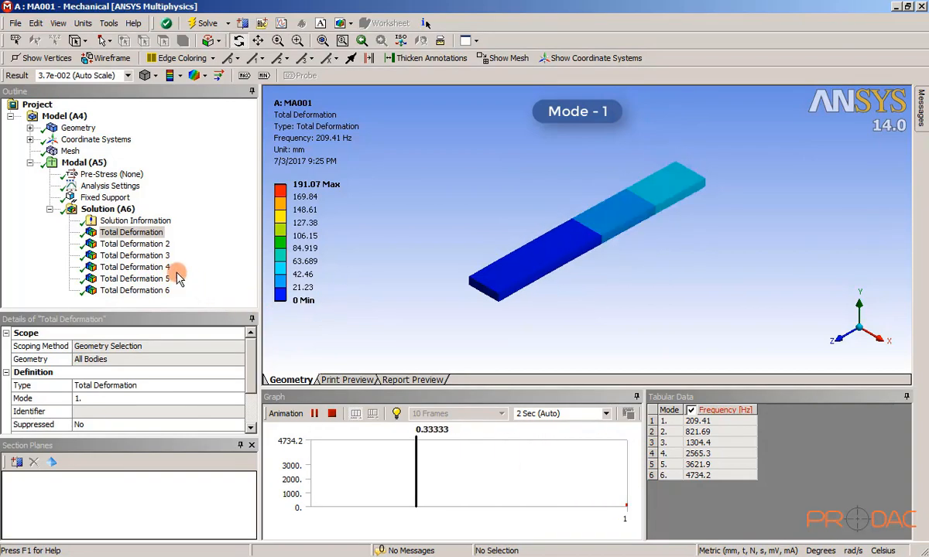
click(135, 243)
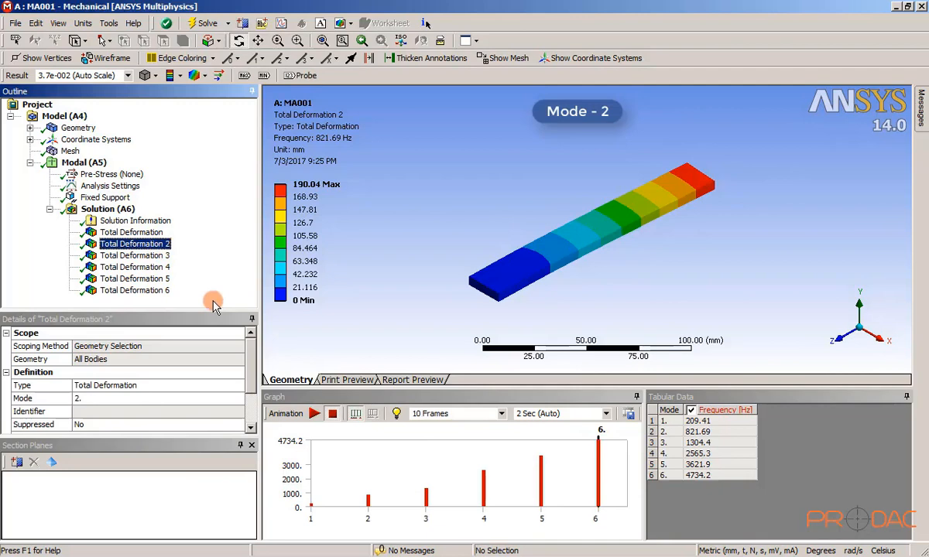
click(313, 413)
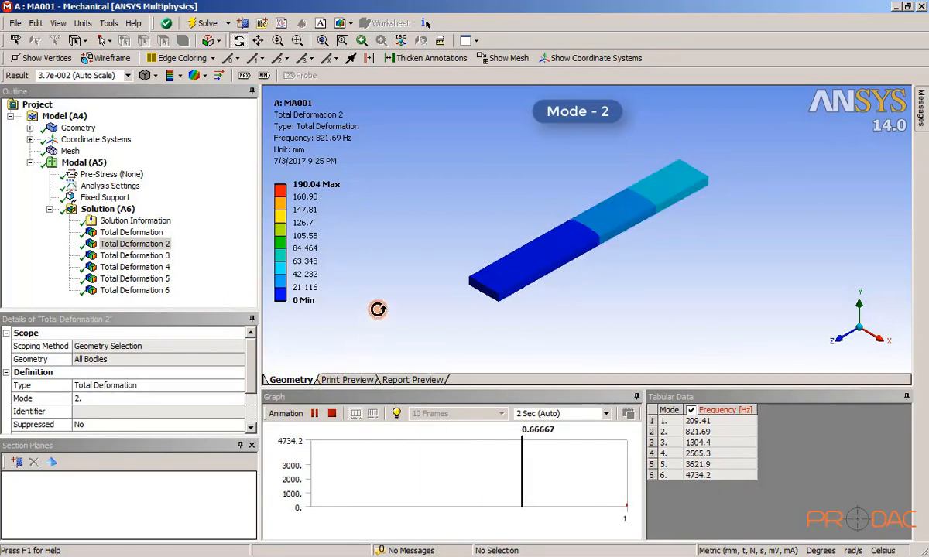
Step: Switch to an edge-on side view and move on to mode 3 at 1304.4 Hz
right_click(378, 309)
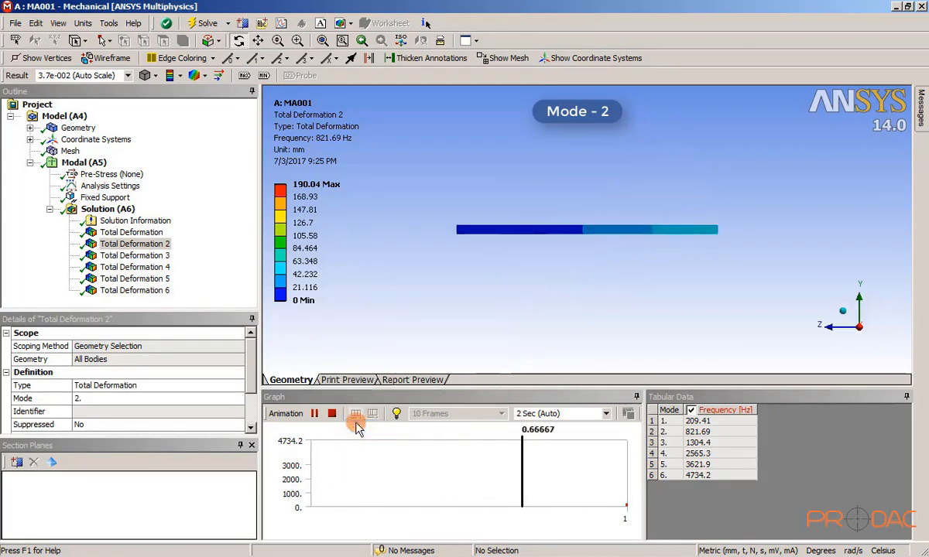
click(354, 413)
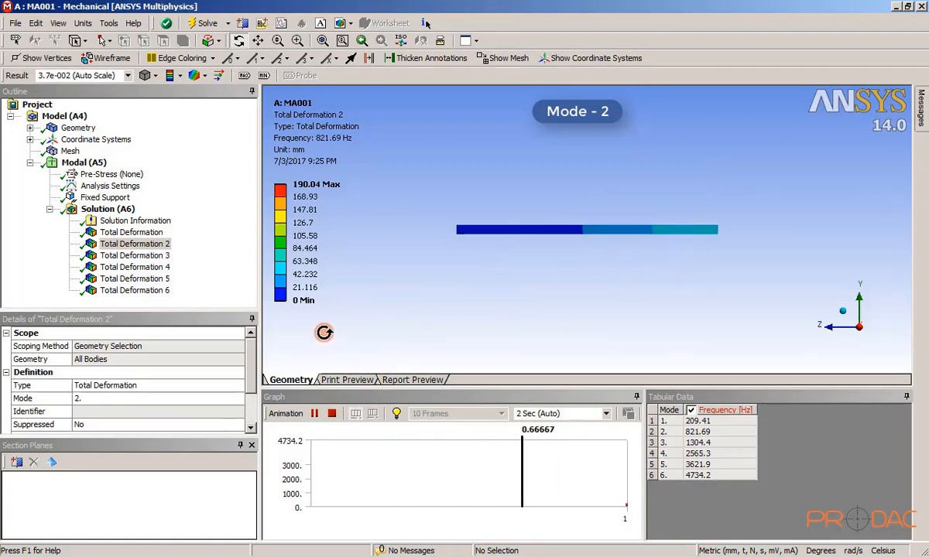
click(135, 256)
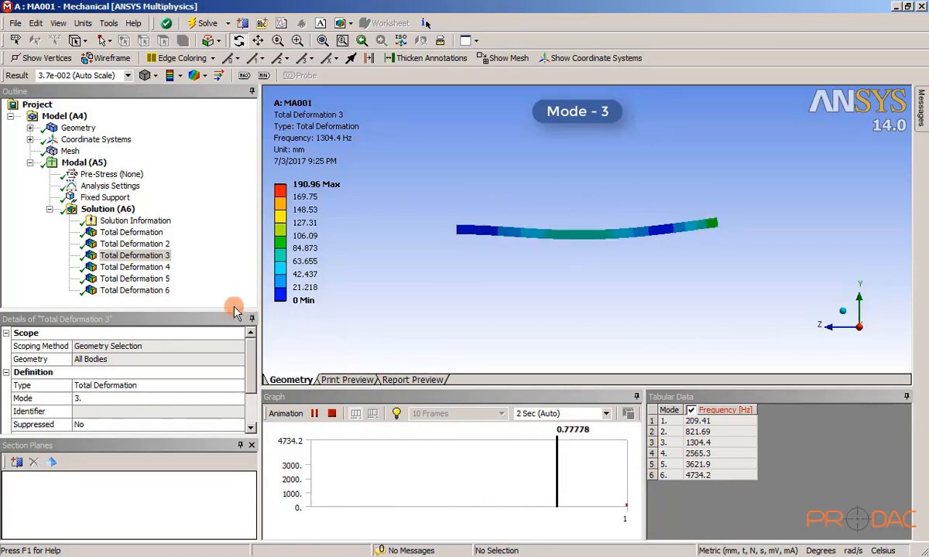
Step: Display and animate the fourth and fifth mode shapes in turn
click(134, 267)
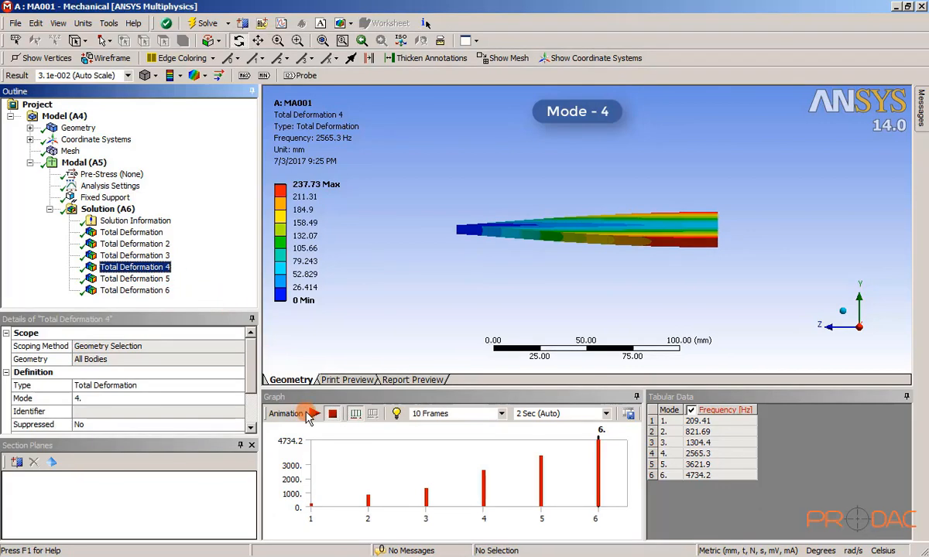
click(314, 413)
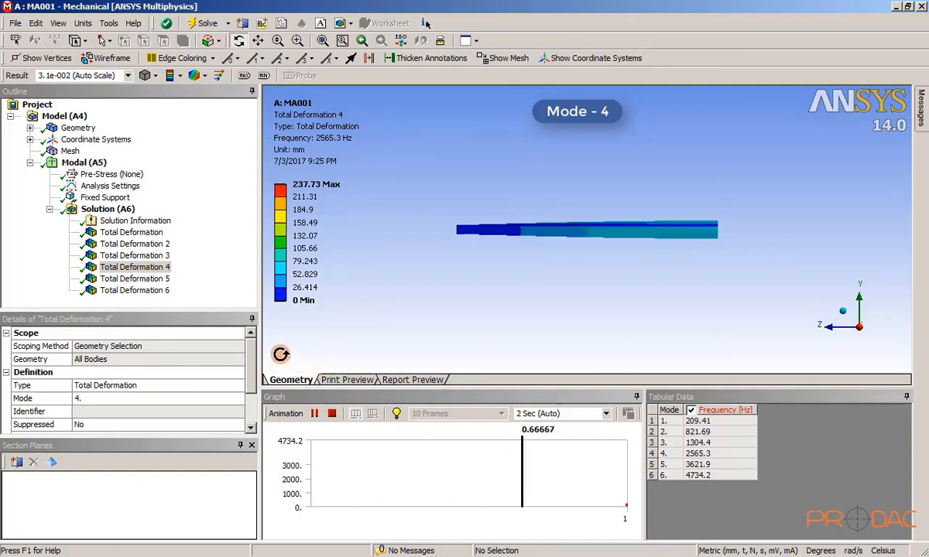
click(132, 278)
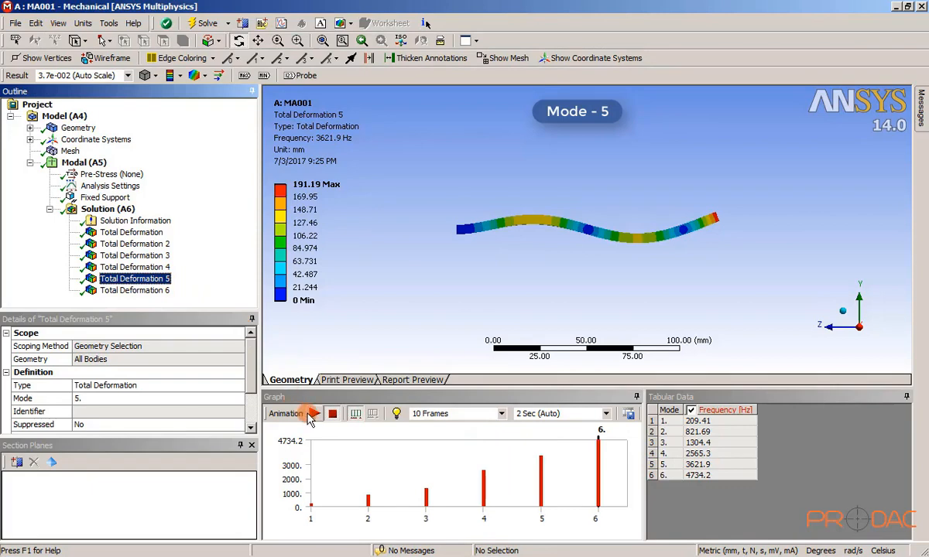
click(312, 413)
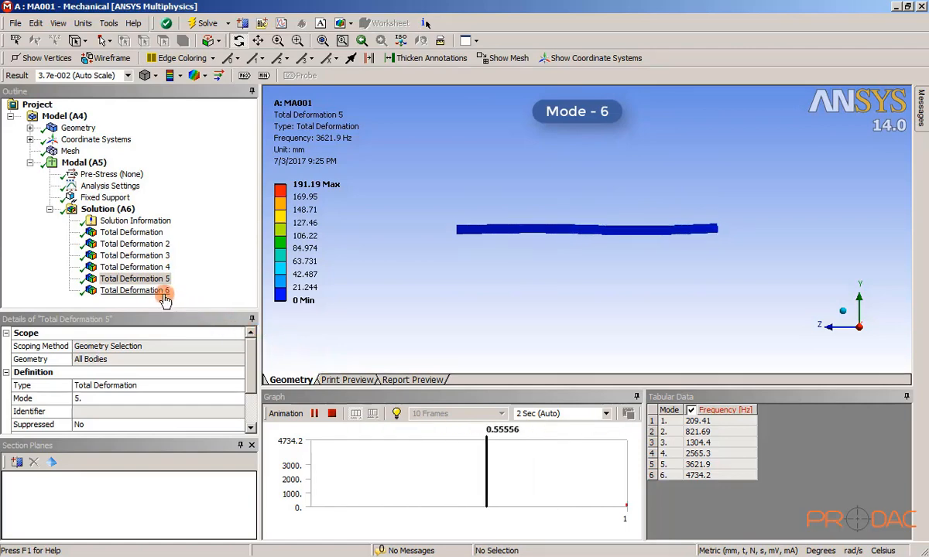
Step: Display and animate the sixth mode at 4734.2 Hz, then stop the animation
click(134, 290)
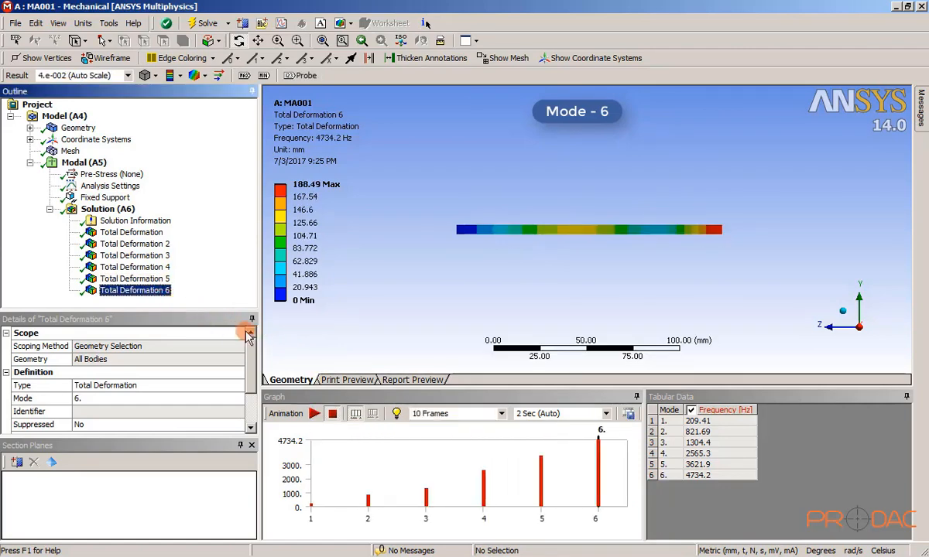
click(318, 413)
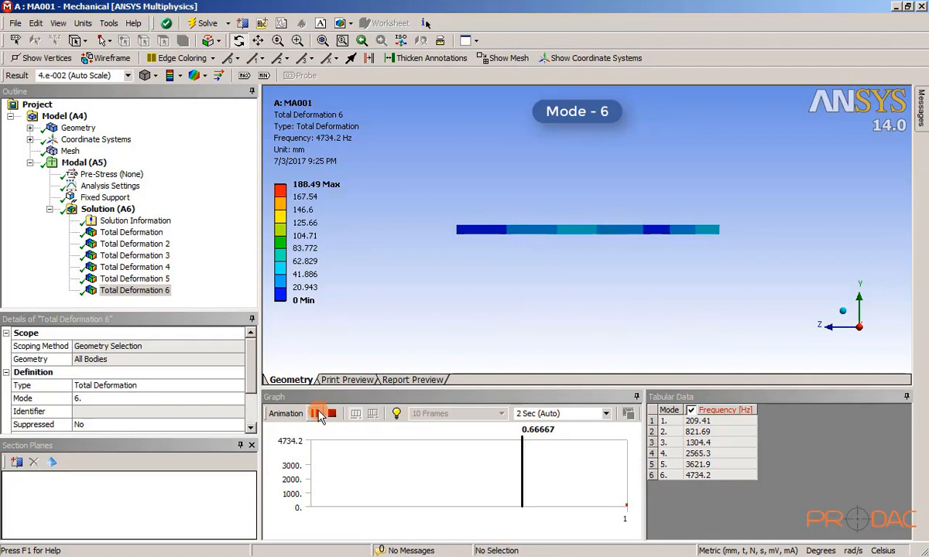
click(318, 413)
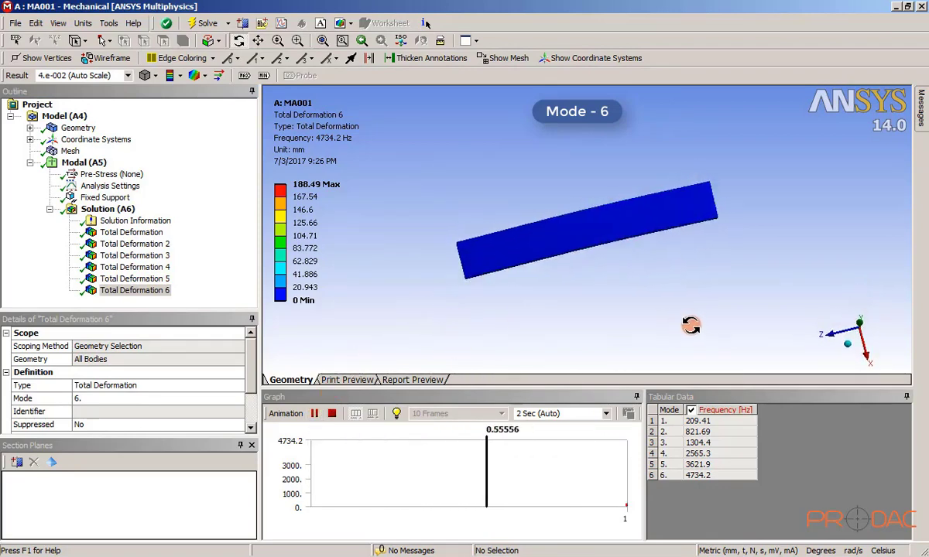
mouse_move(687, 302)
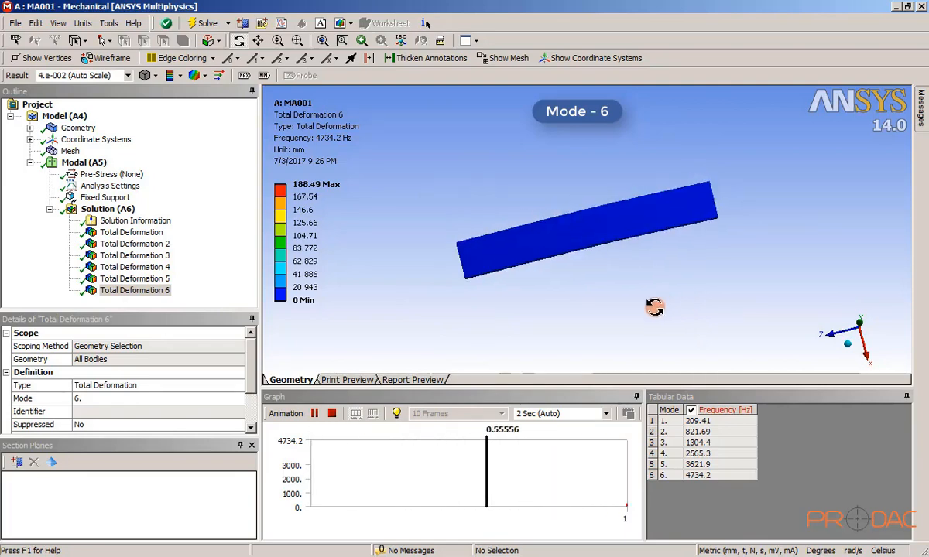
click(315, 414)
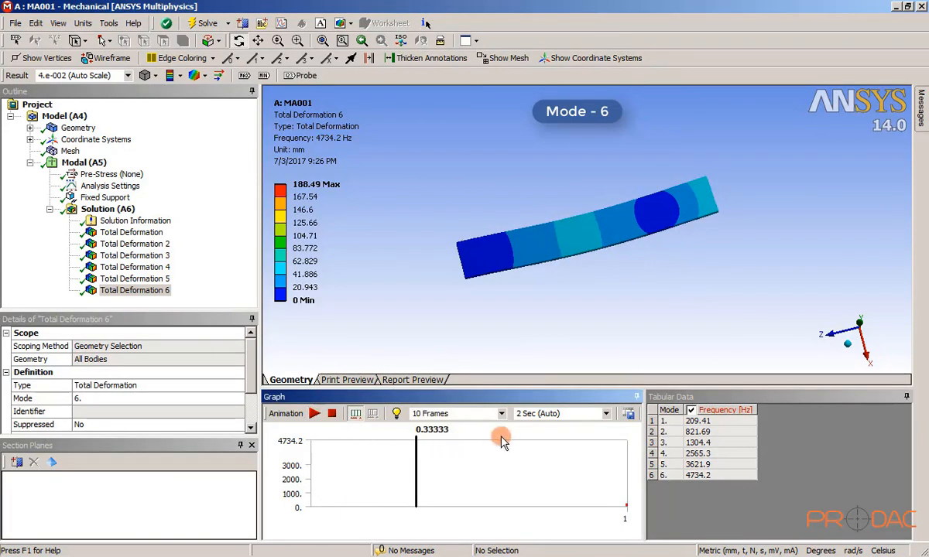
mouse_move(628, 413)
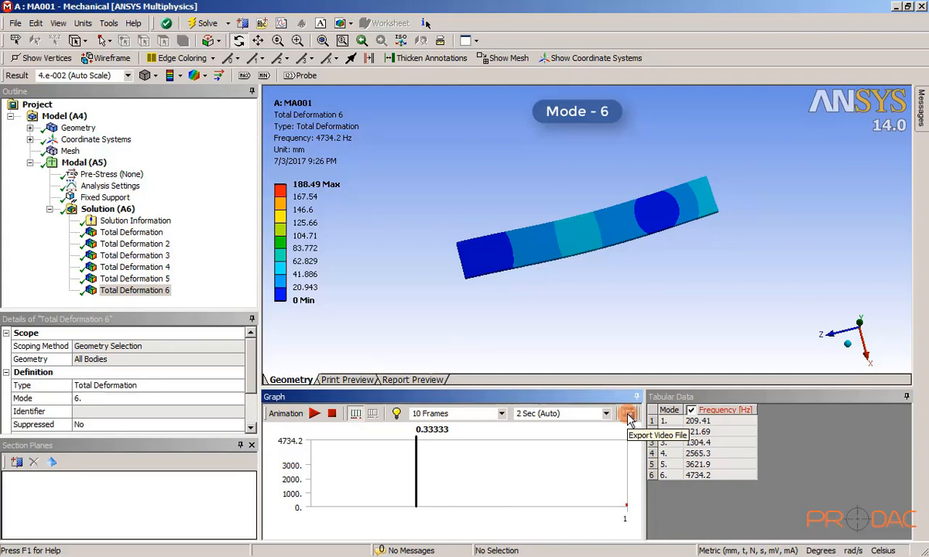